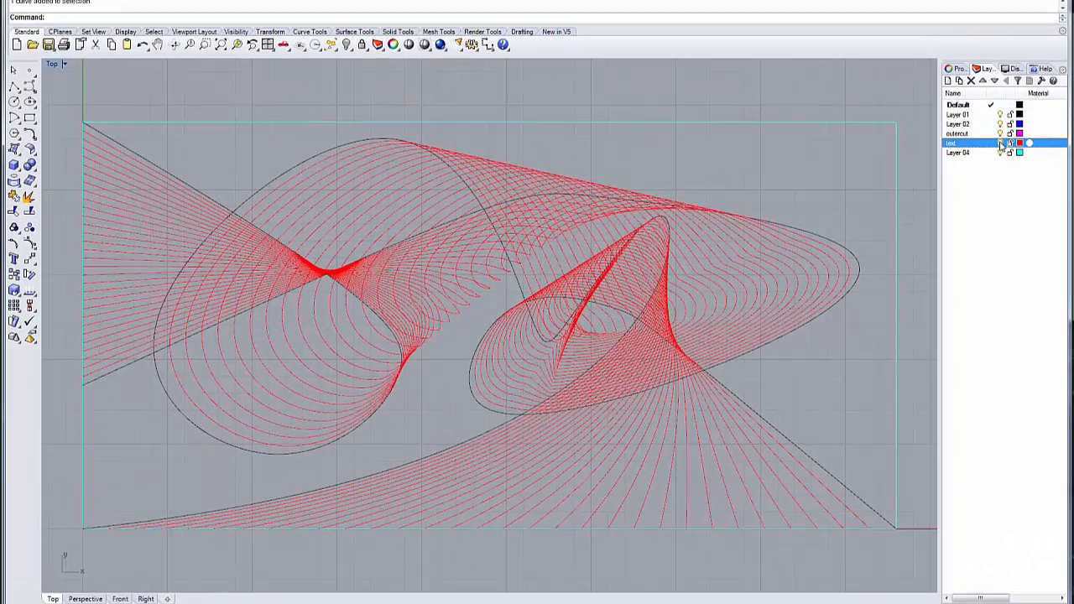
# Hide the tween layer, select the rounded square and inner ellipse, and preview TweenCurves with Number=1
pyautogui.click(1000, 145)
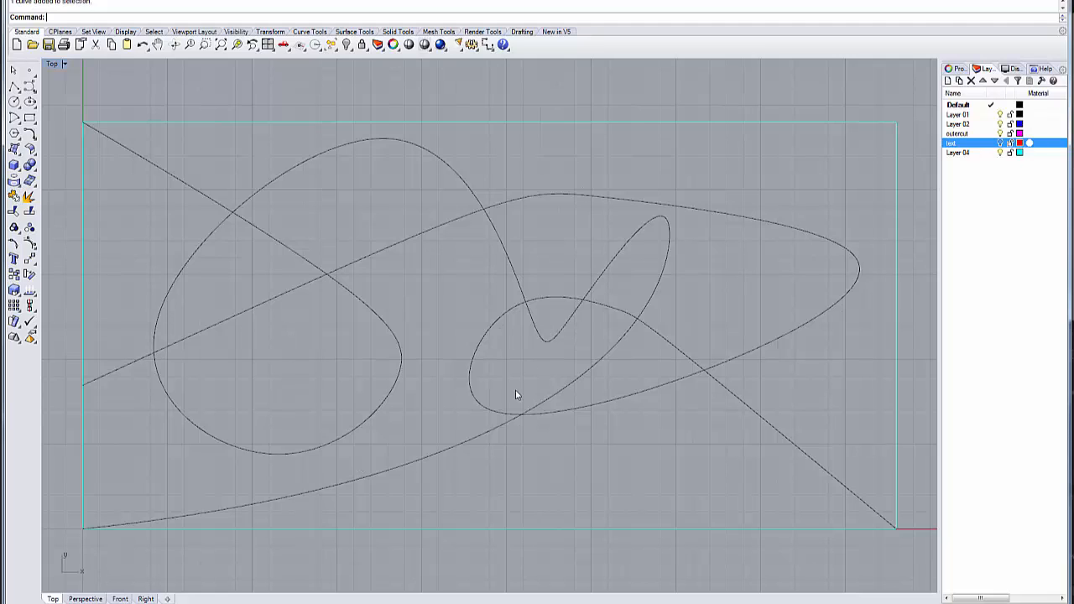
pyautogui.moveTo(530, 236)
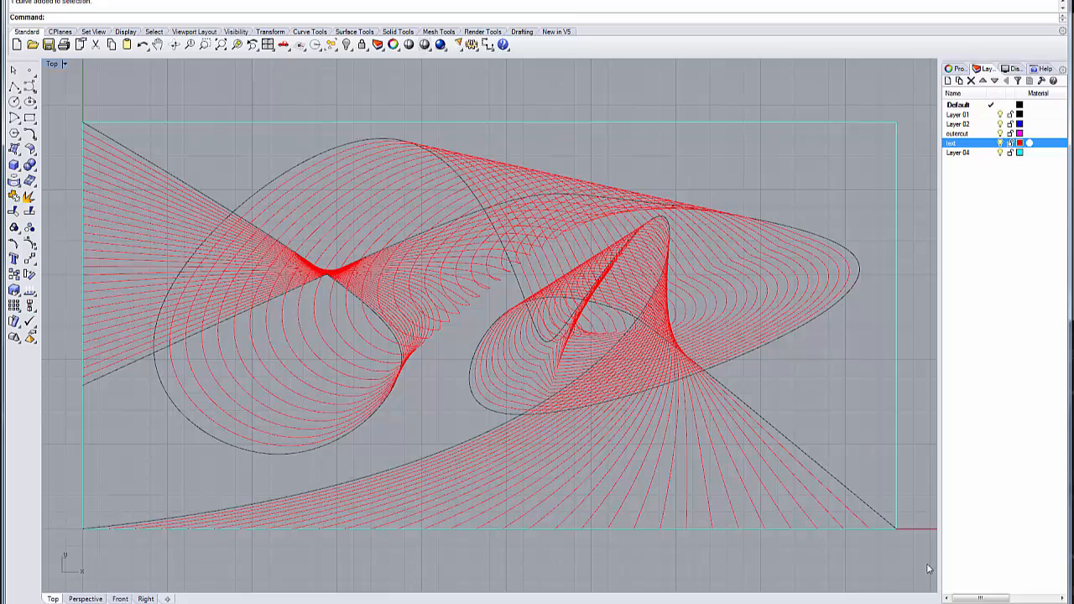
pyautogui.moveTo(802, 570)
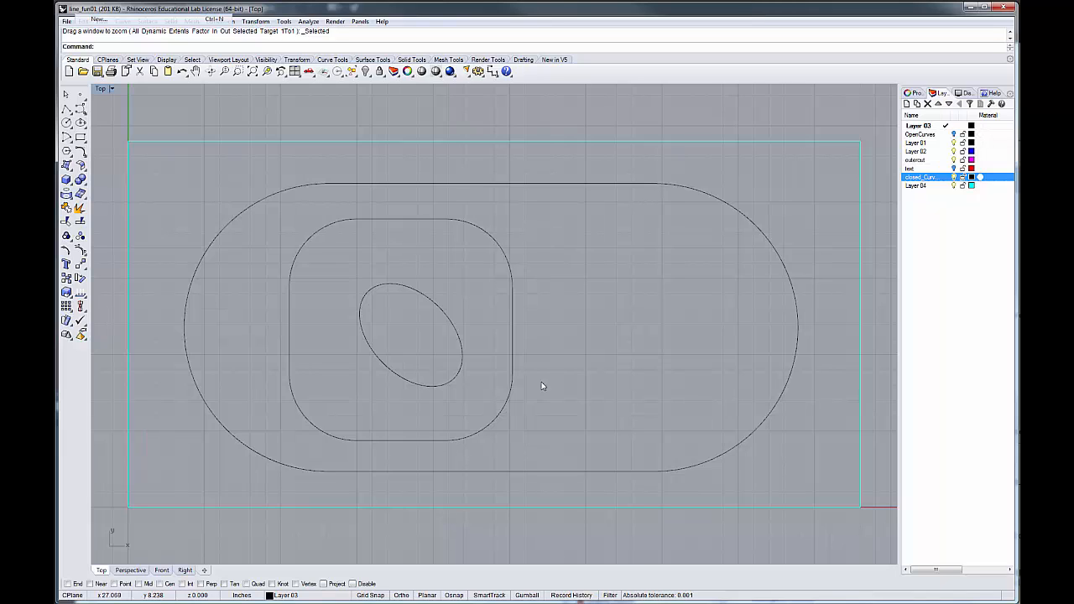
pyautogui.moveTo(545, 388)
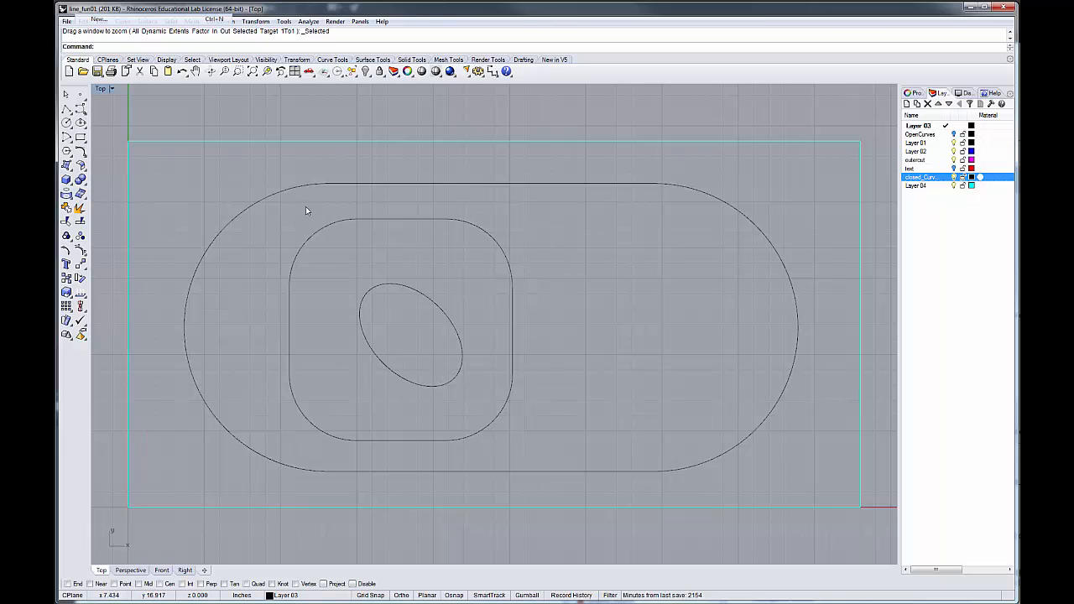
pyautogui.moveTo(719, 446)
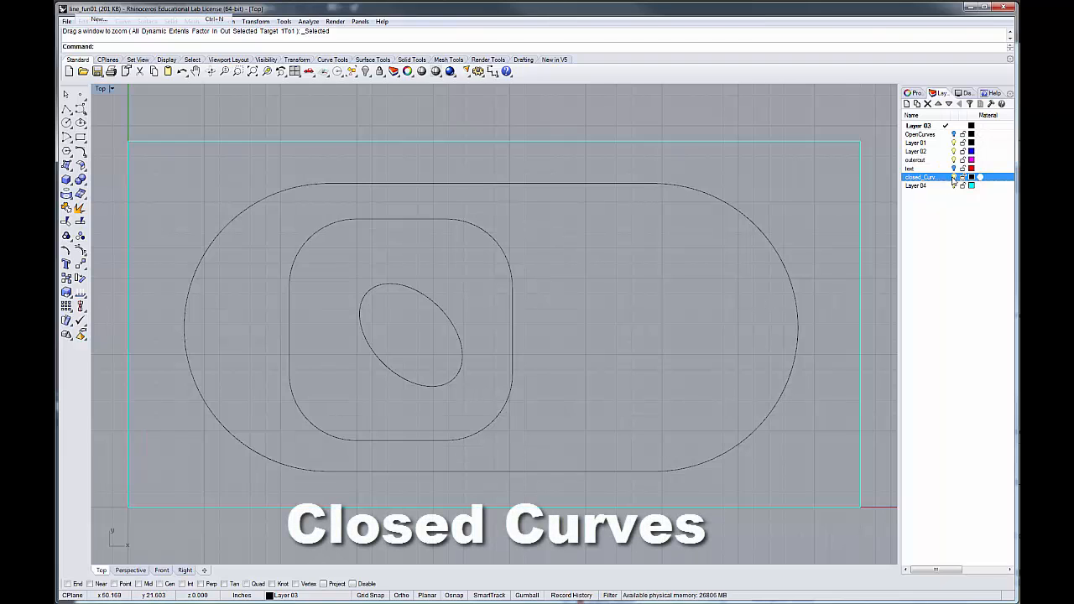
pyautogui.click(953, 135)
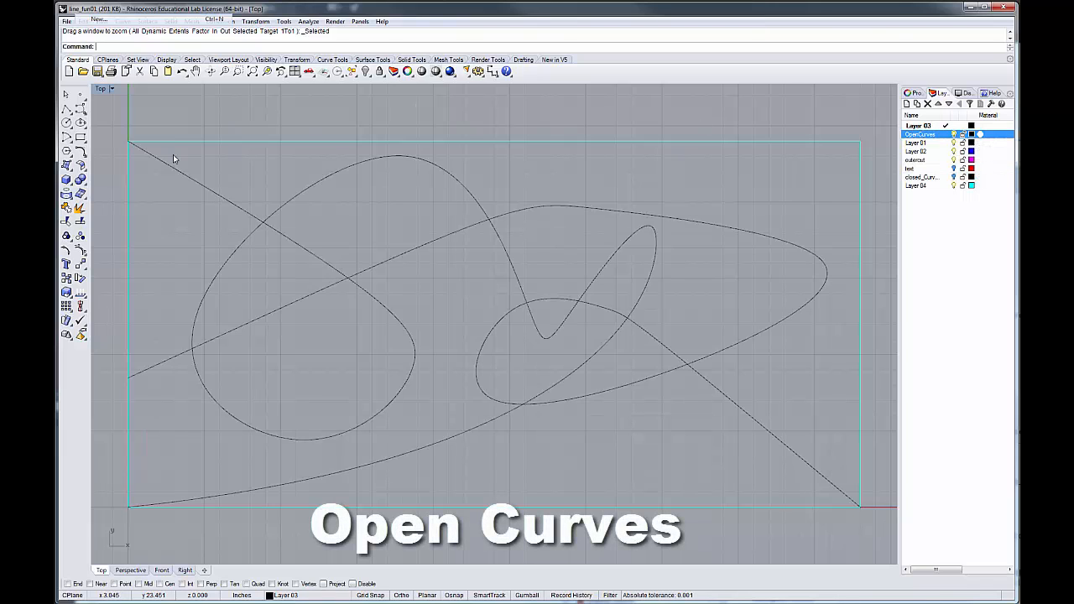
pyautogui.click(143, 373)
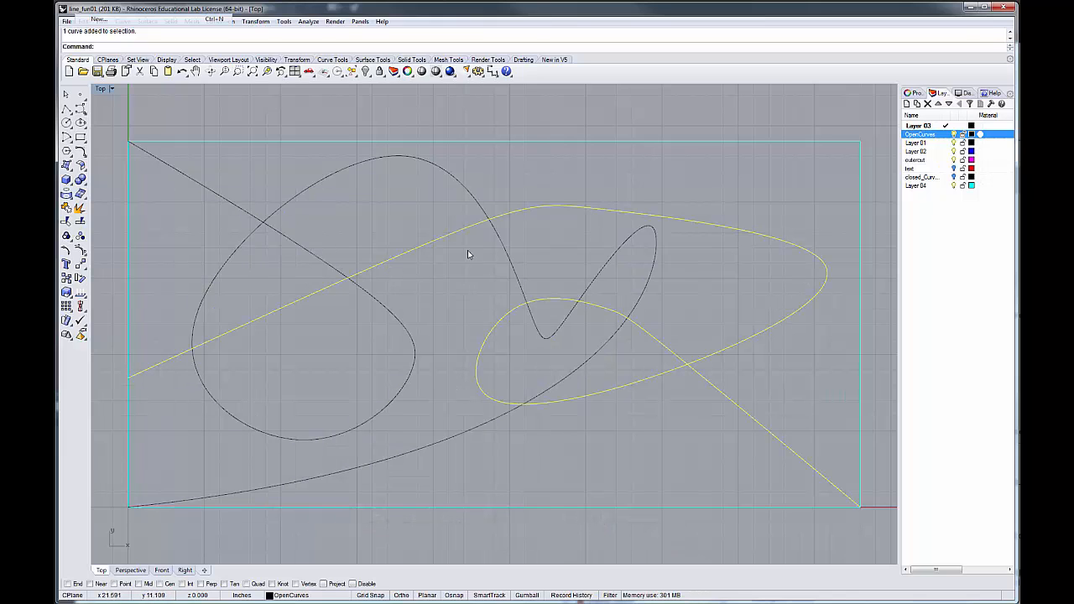
pyautogui.moveTo(436, 136)
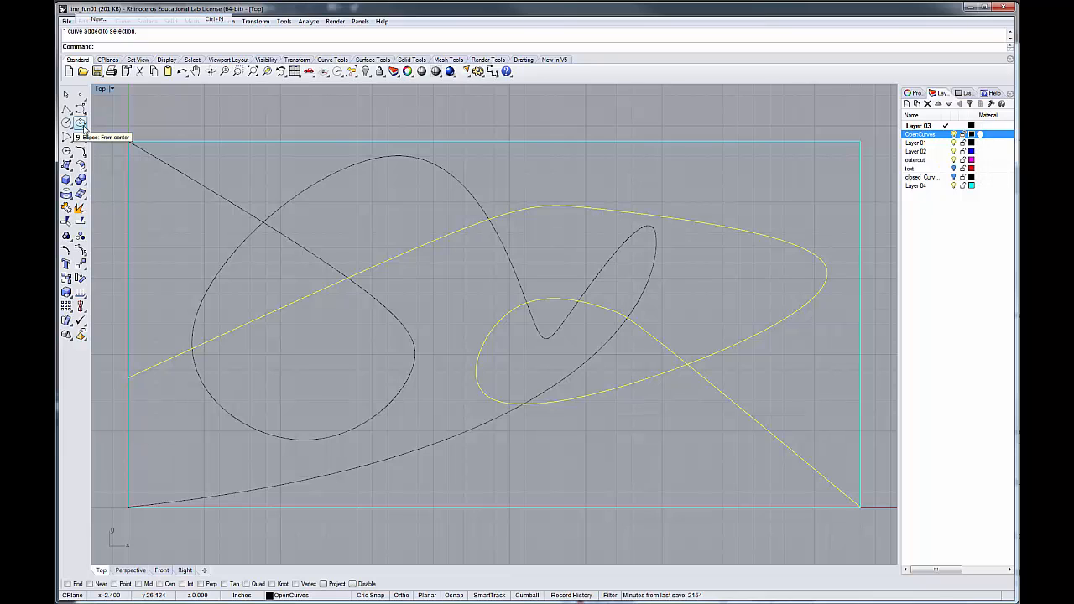
pyautogui.moveTo(515, 145)
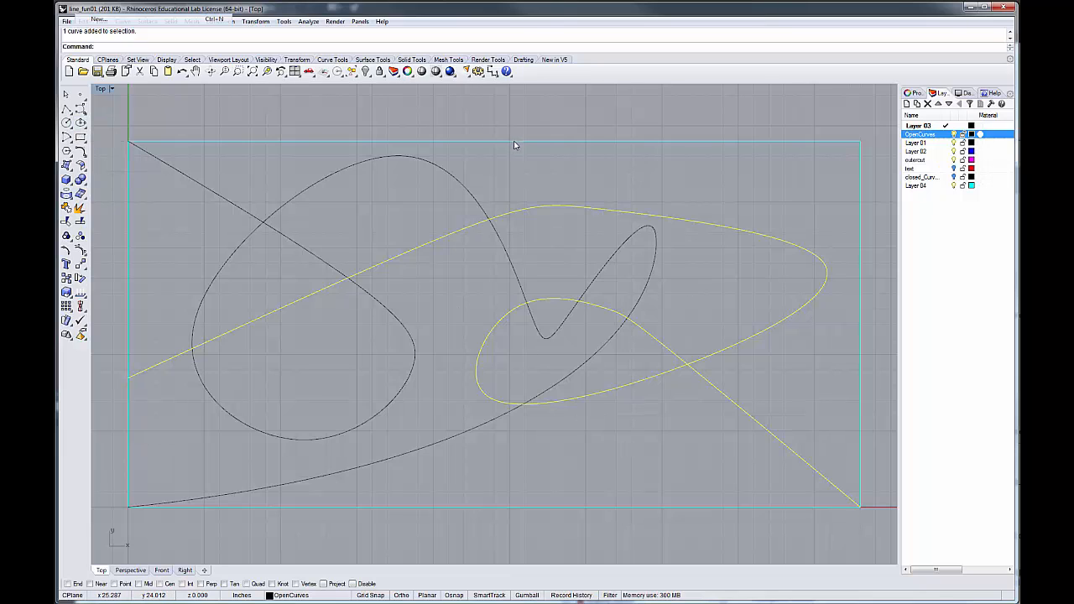
pyautogui.moveTo(504, 156)
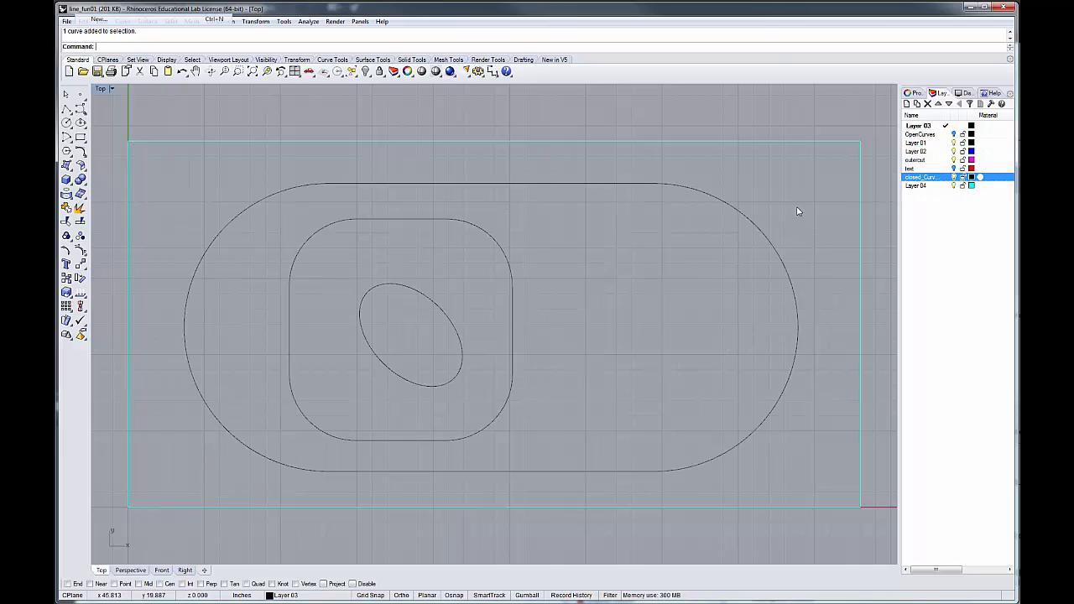
pyautogui.moveTo(508, 171)
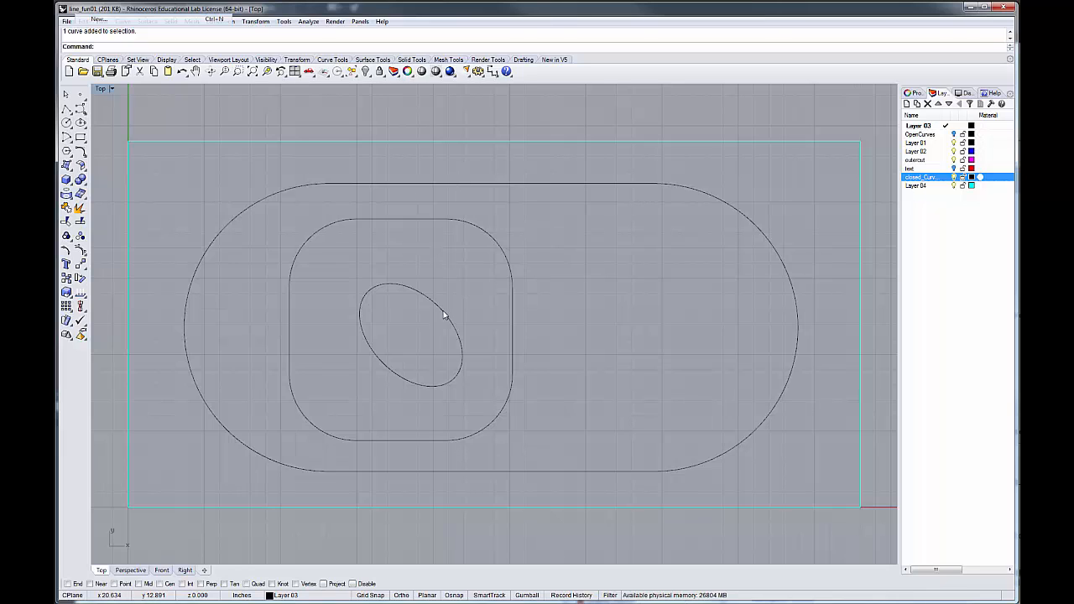
pyautogui.click(443, 315)
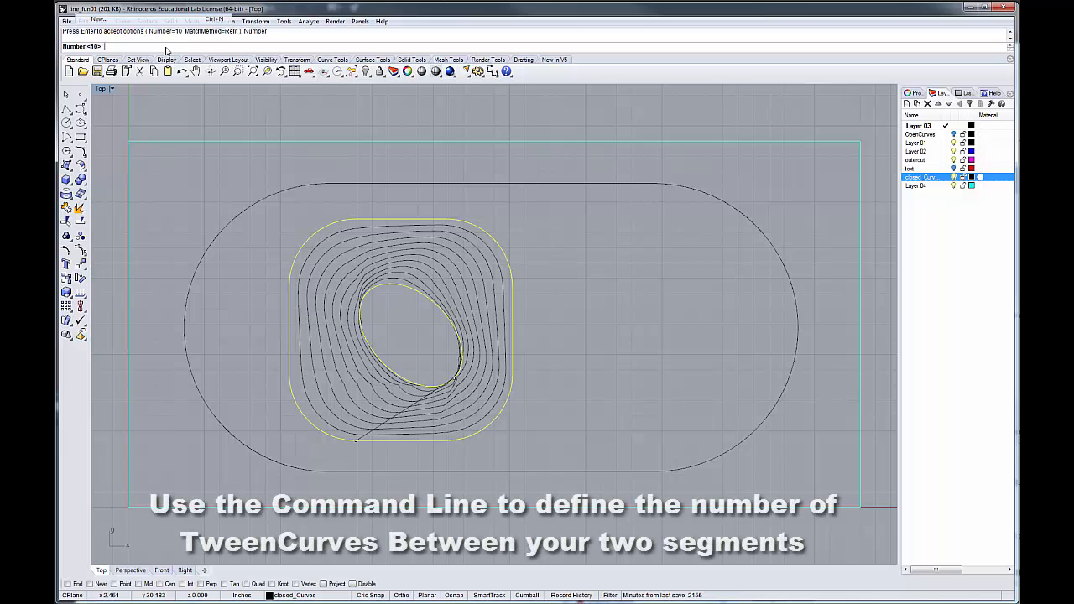
pyautogui.write('1')
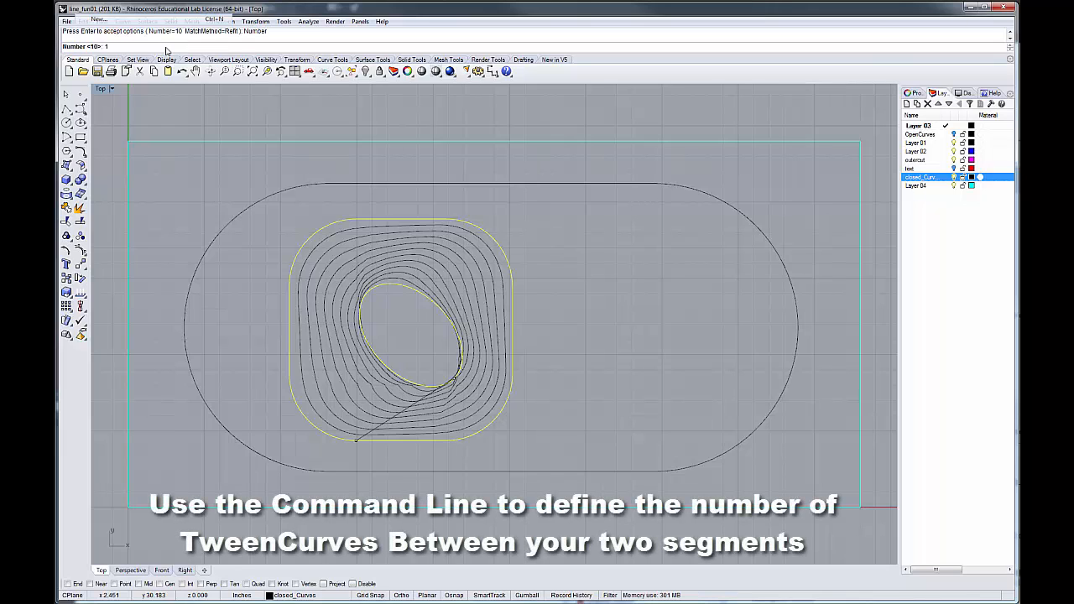
pyautogui.write('1')
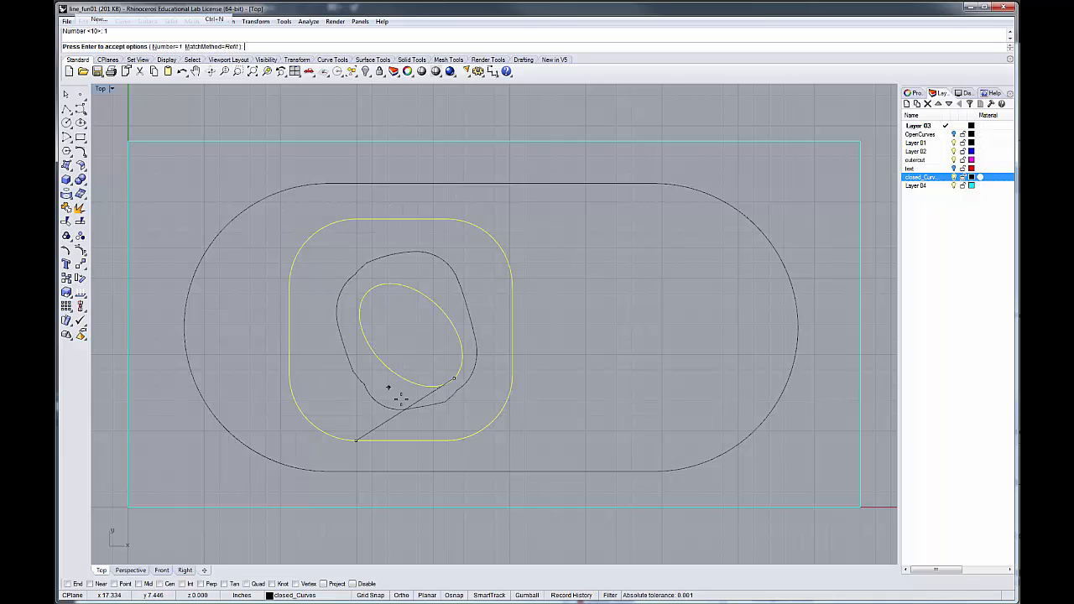
pyautogui.moveTo(433, 288)
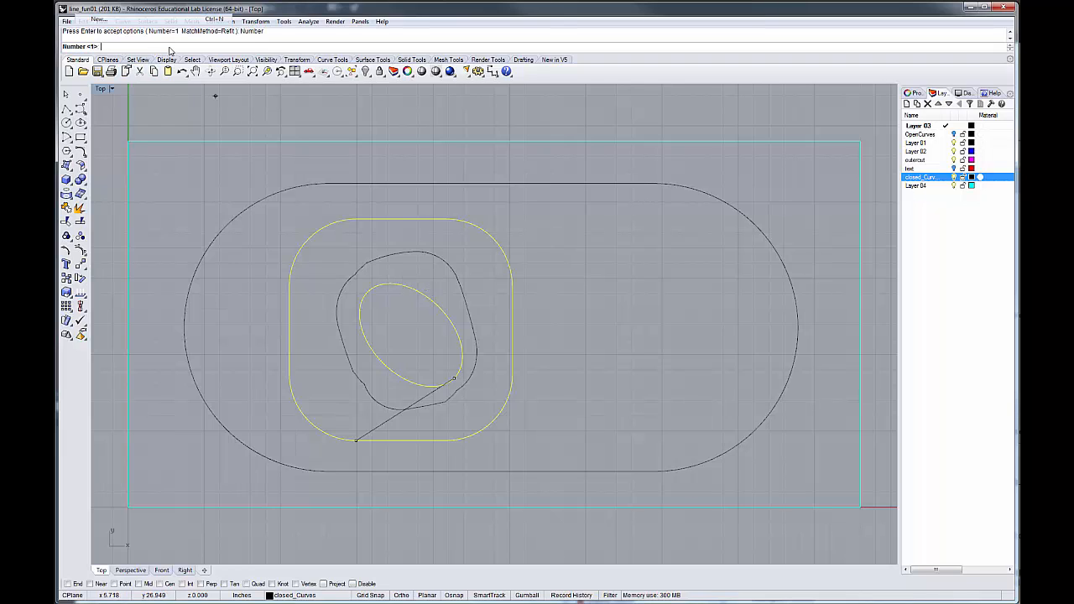
# Raise the TweenCurves Number to 30 for a dense array between square and ellipse
pyautogui.write('30')
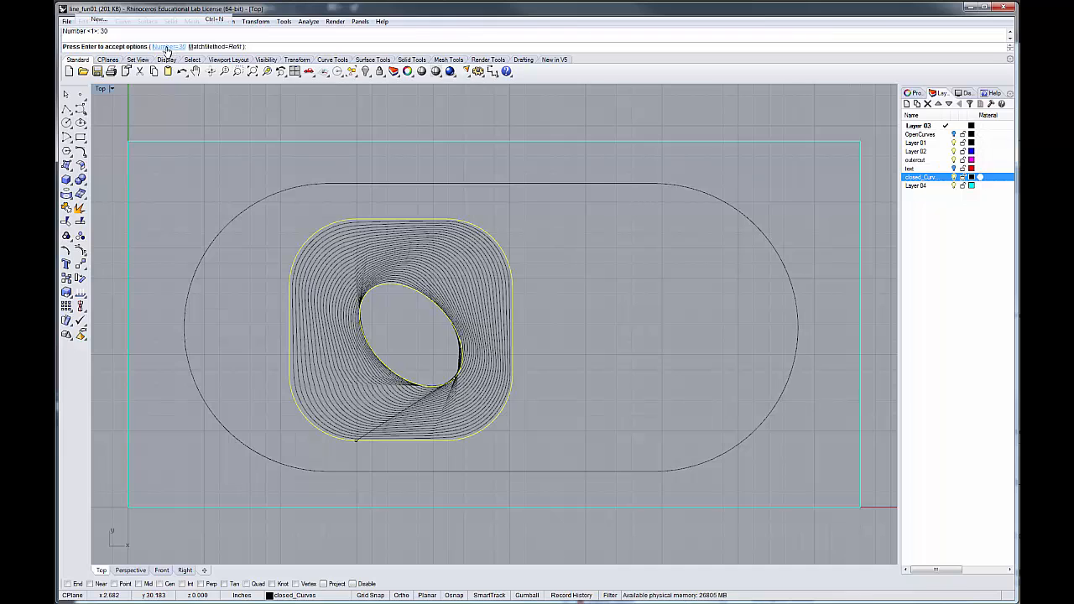
pyautogui.moveTo(456, 389)
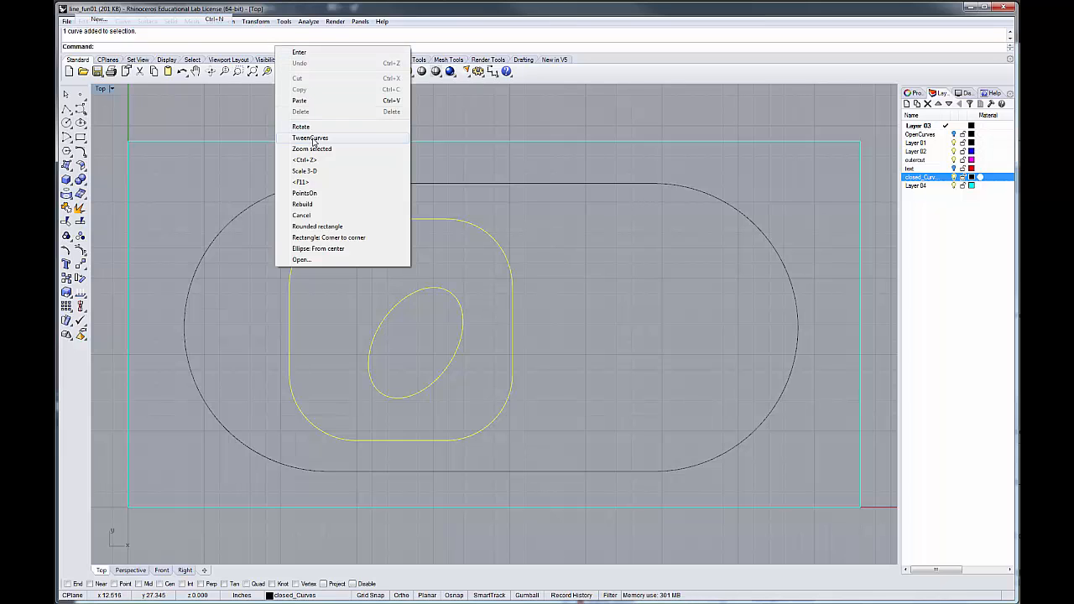
# Rerun TweenCurves and end it so only the three nested closed curves remain
pyautogui.click(310, 138)
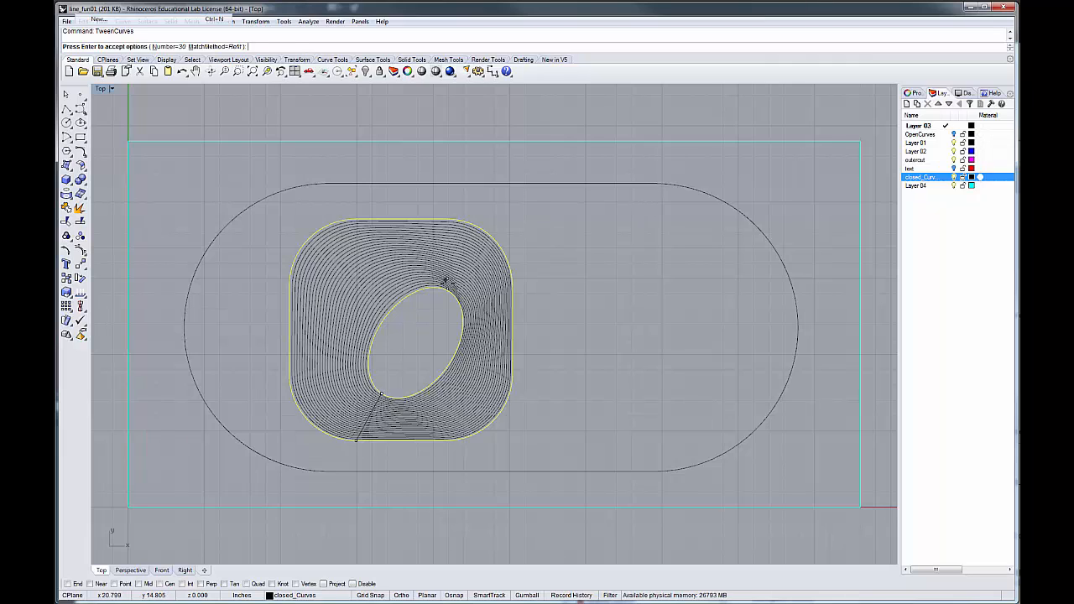
pyautogui.moveTo(453, 294)
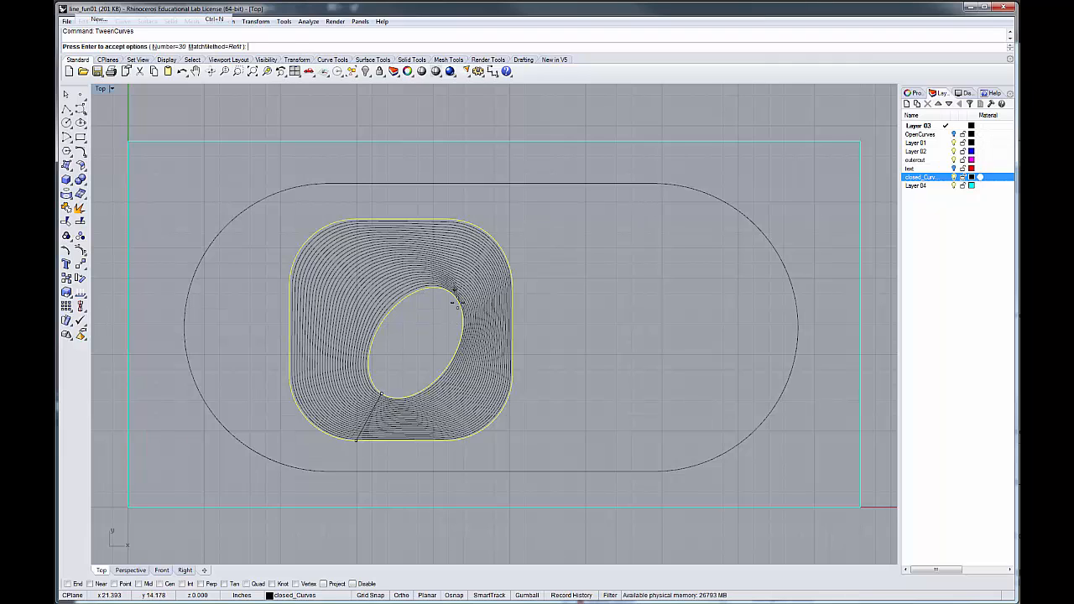
pyautogui.press('Return')
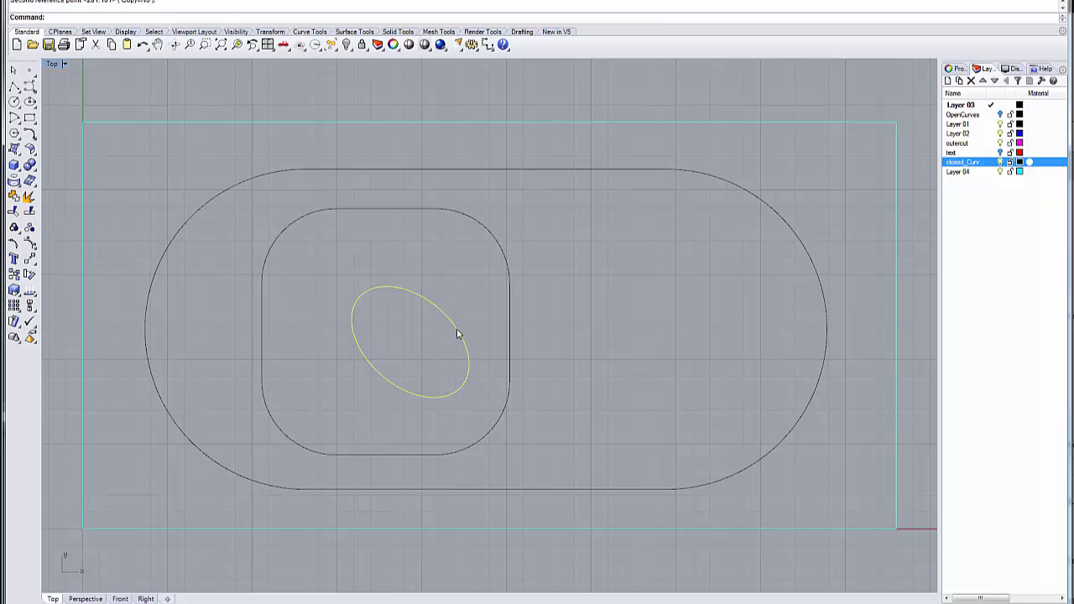
# Drag the inner ellipse up-left and repeat TweenCurves with Number=30 to the rounded square
pyautogui.moveTo(428, 344); pyautogui.dragTo(433, 317)
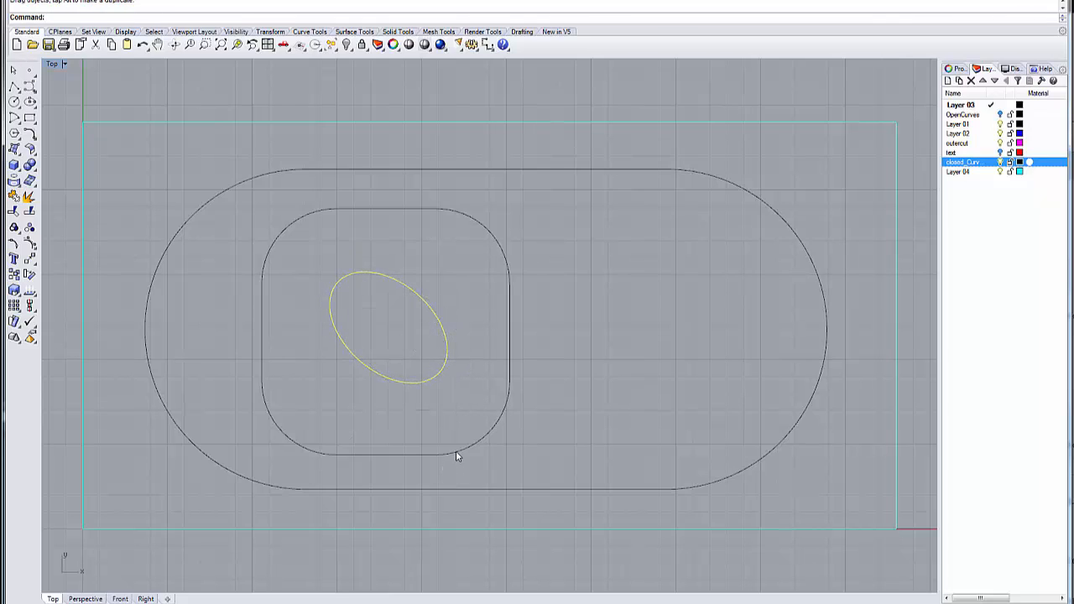
pyautogui.rightClick(458, 456)
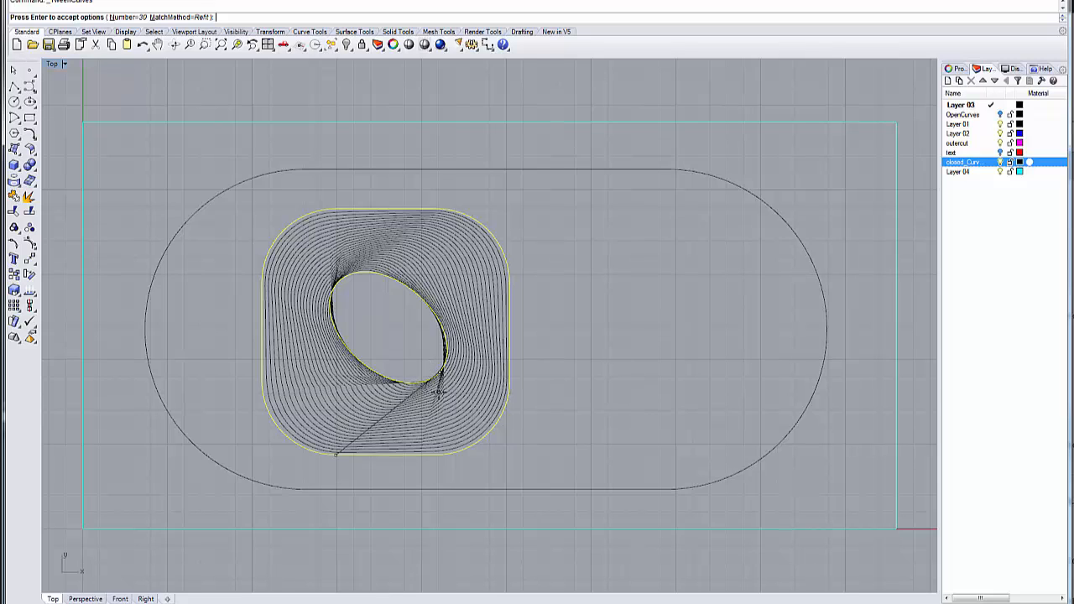
pyautogui.moveTo(634, 271)
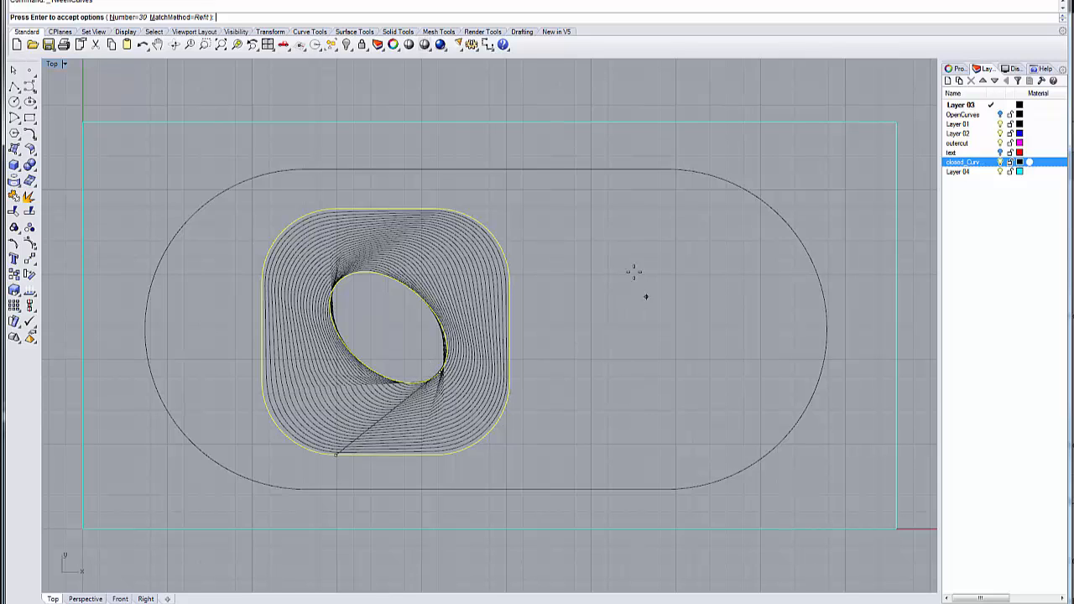
pyautogui.moveTo(584, 250)
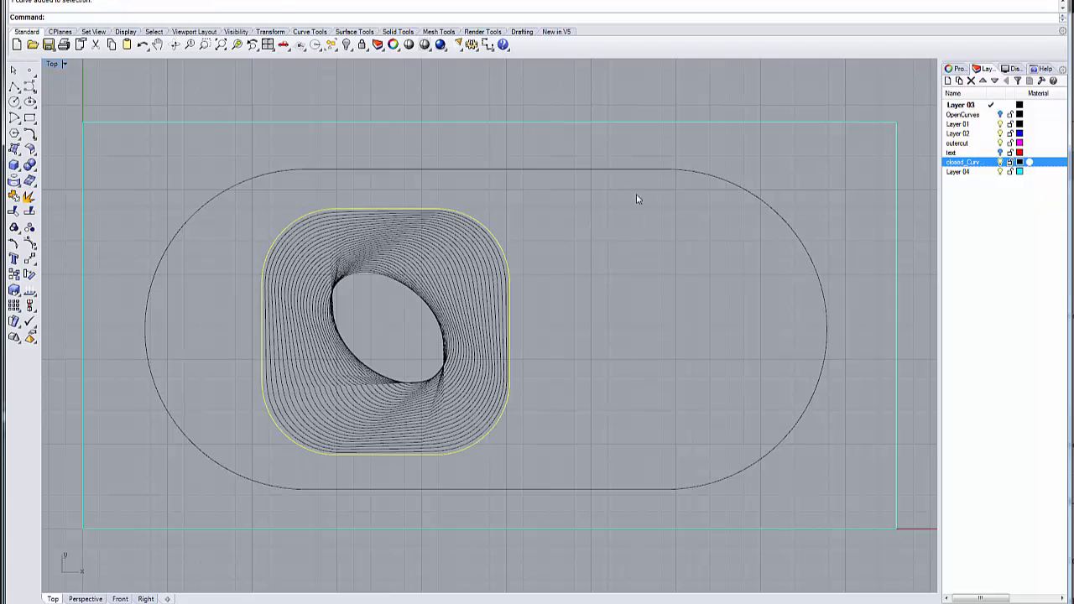
# Select the large outer slot curve and rerun TweenCurves from the rounded square with Number=30
pyautogui.click(634, 173)
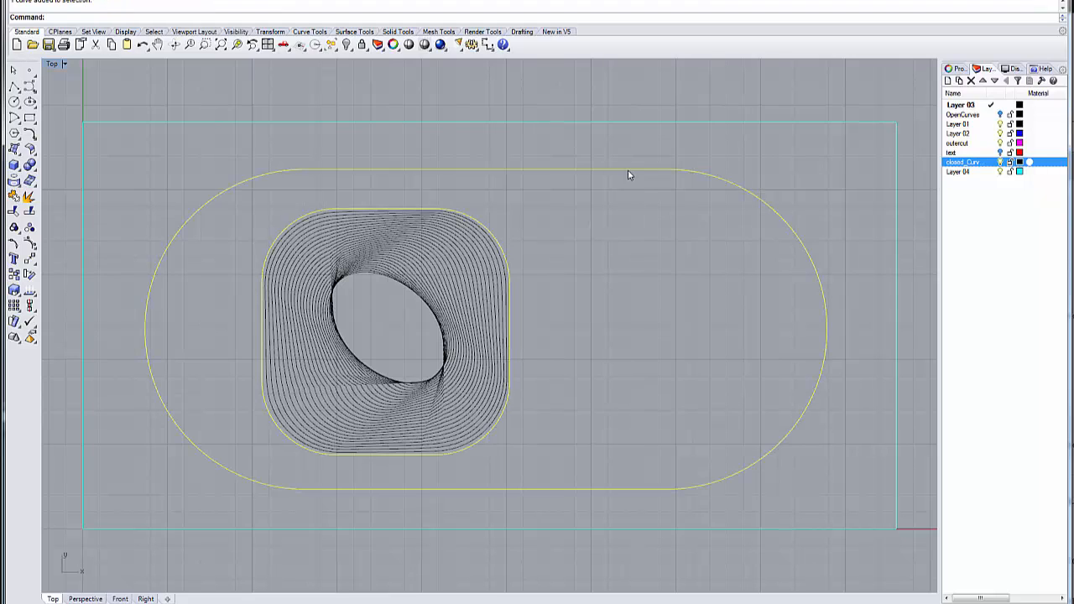
pyautogui.rightClick(629, 175)
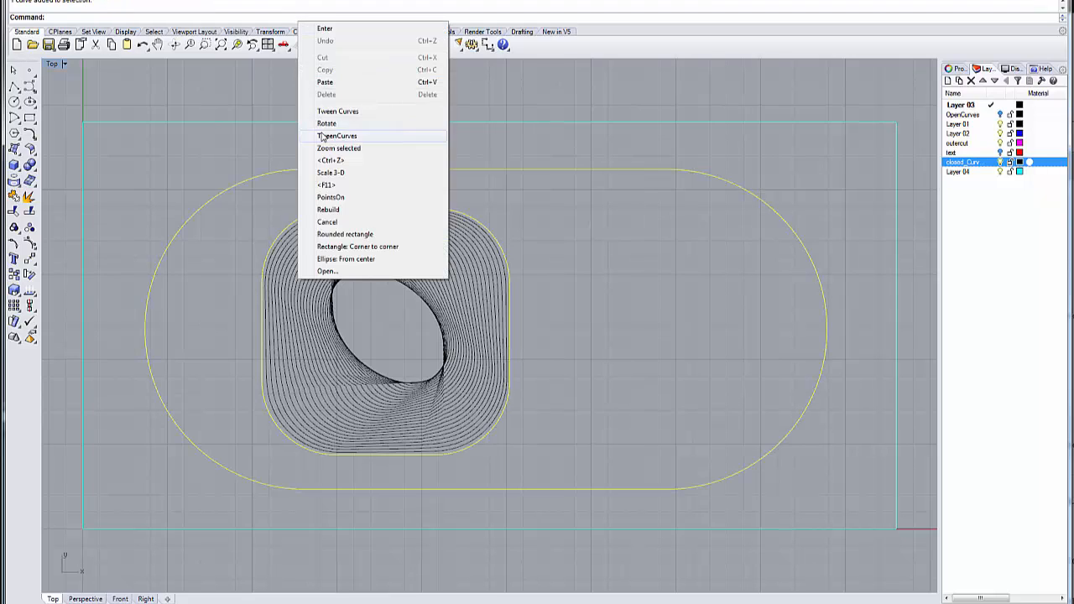
pyautogui.moveTo(332, 111)
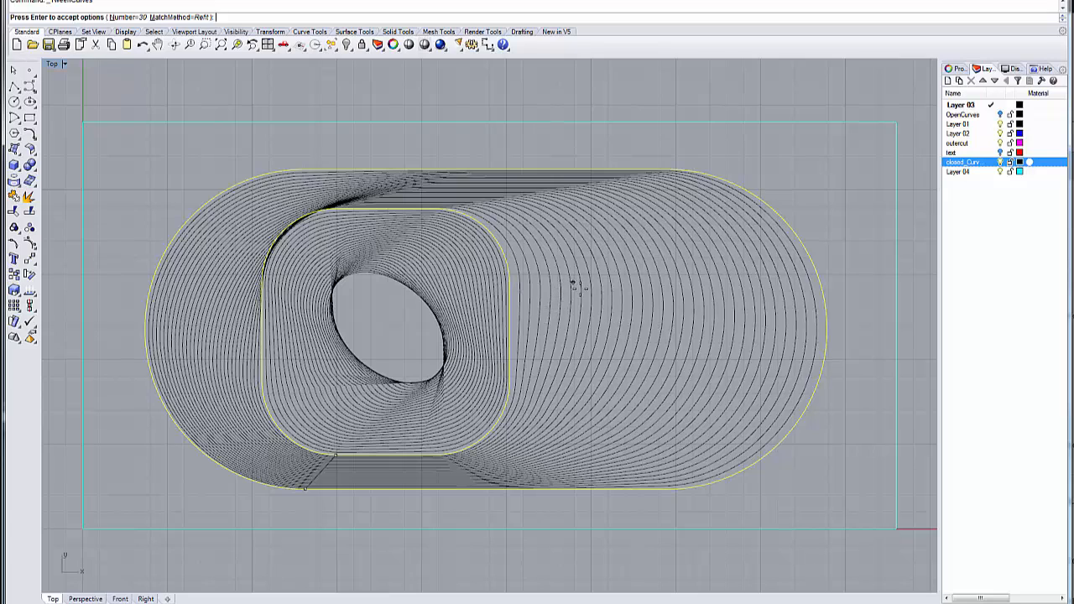
pyautogui.moveTo(512, 149)
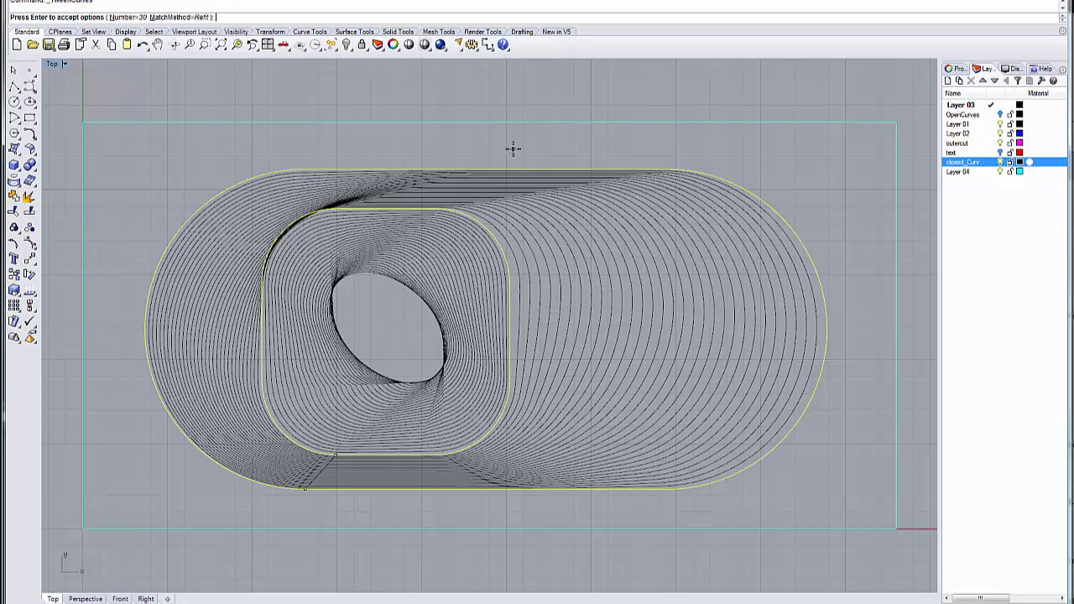
# Discard the outer tweens, show control points, and drag square and ellipse points into a lopsided spiral
pyautogui.press('Enter')
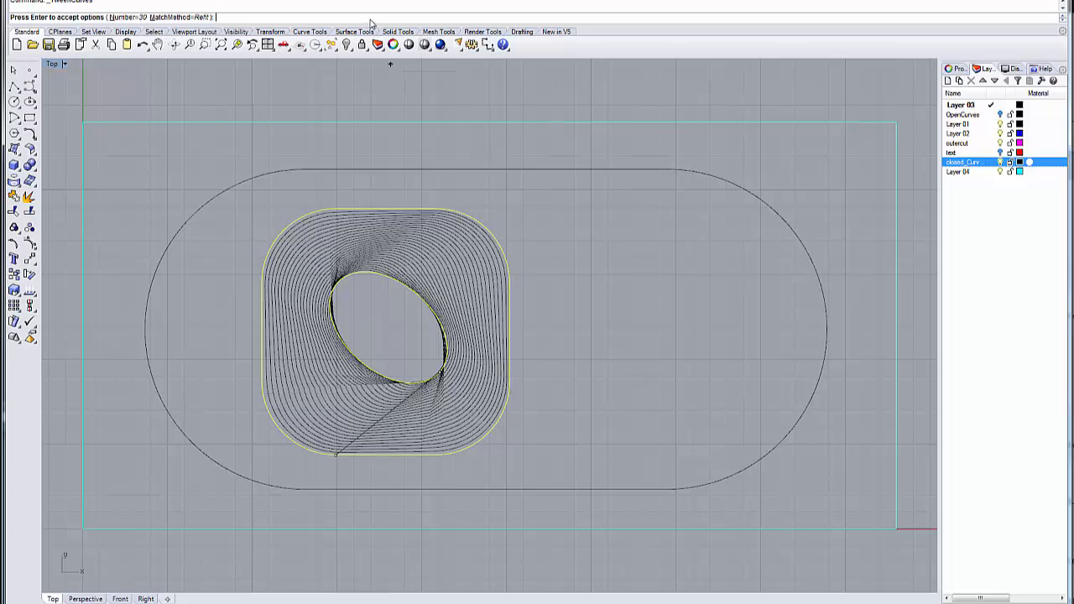
pyautogui.press('Enter')
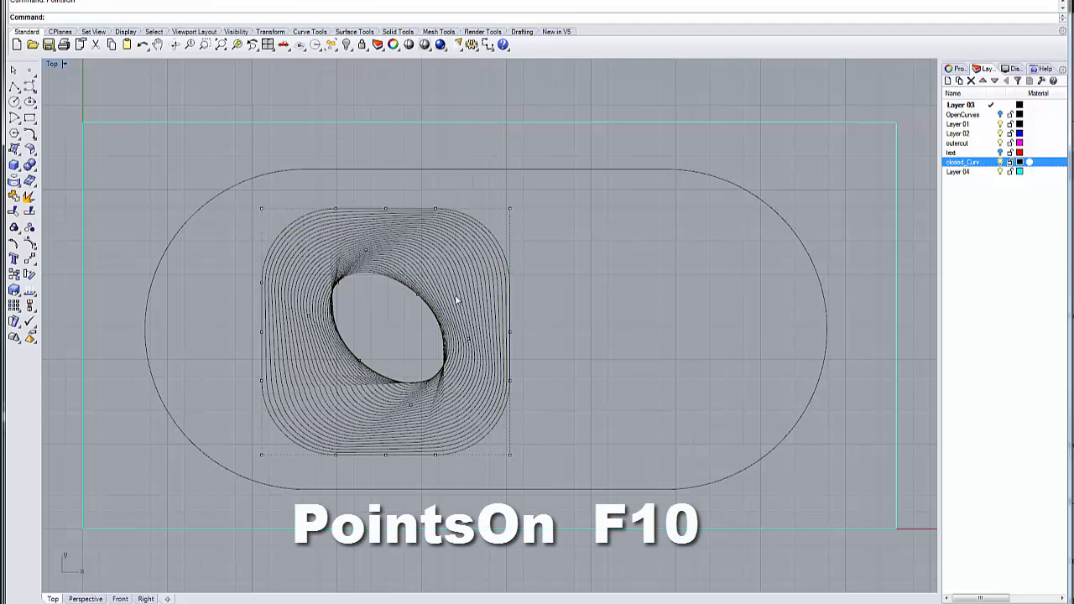
pyautogui.moveTo(352, 359)
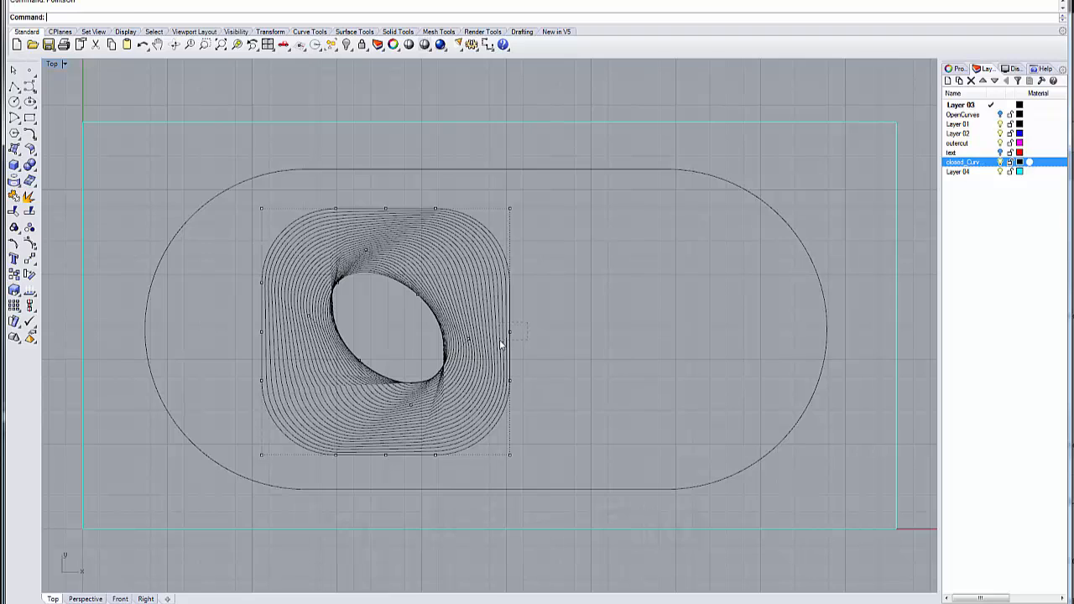
pyautogui.click(510, 336)
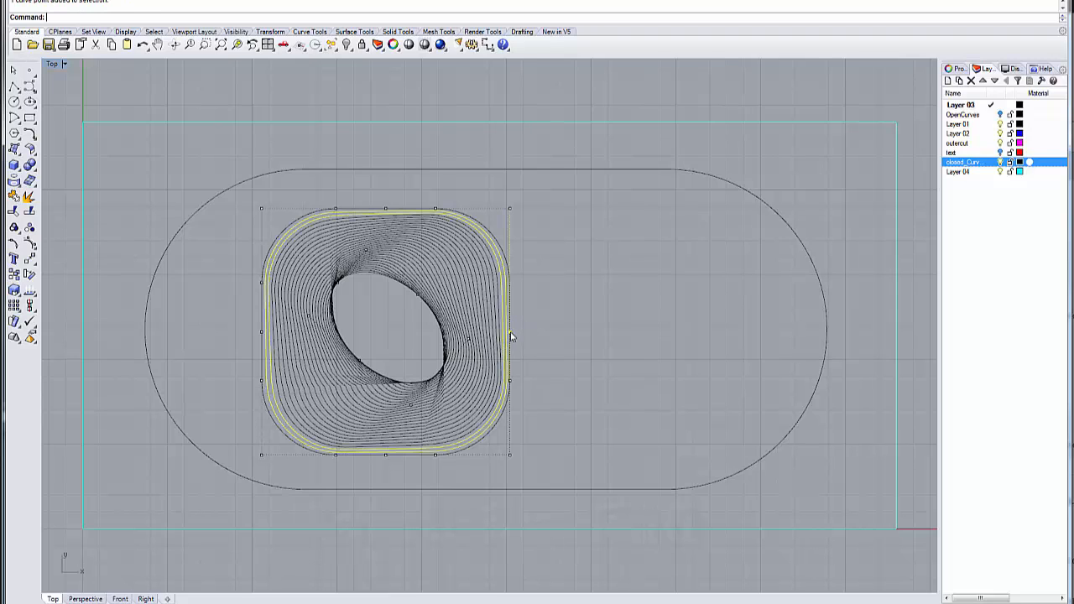
pyautogui.moveTo(511, 335); pyautogui.dragTo(554, 329)
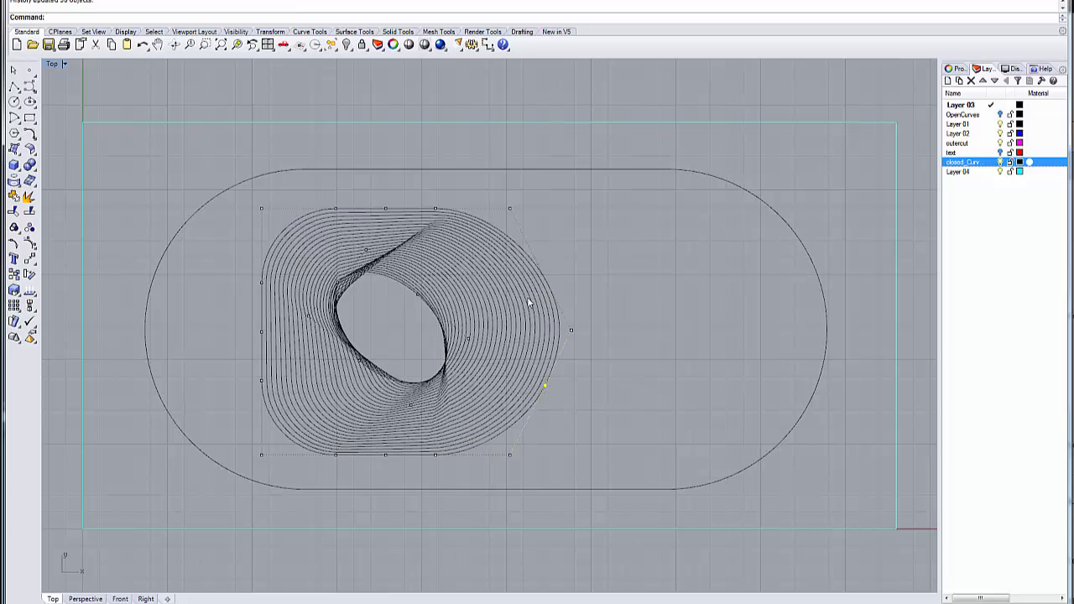
pyautogui.click(259, 456)
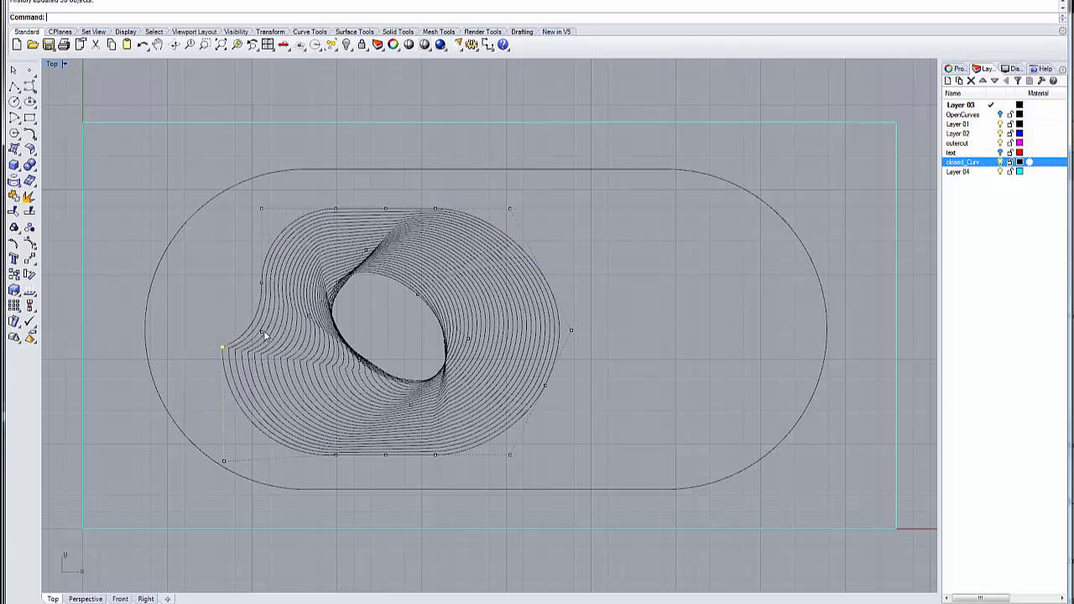
pyautogui.moveTo(385, 211)
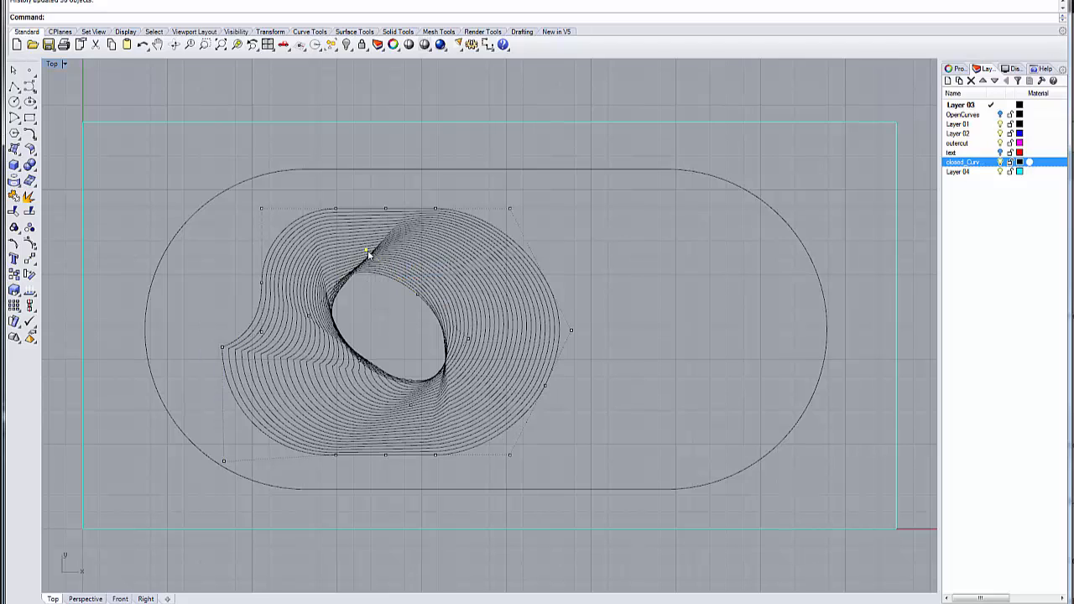
pyautogui.click(369, 252)
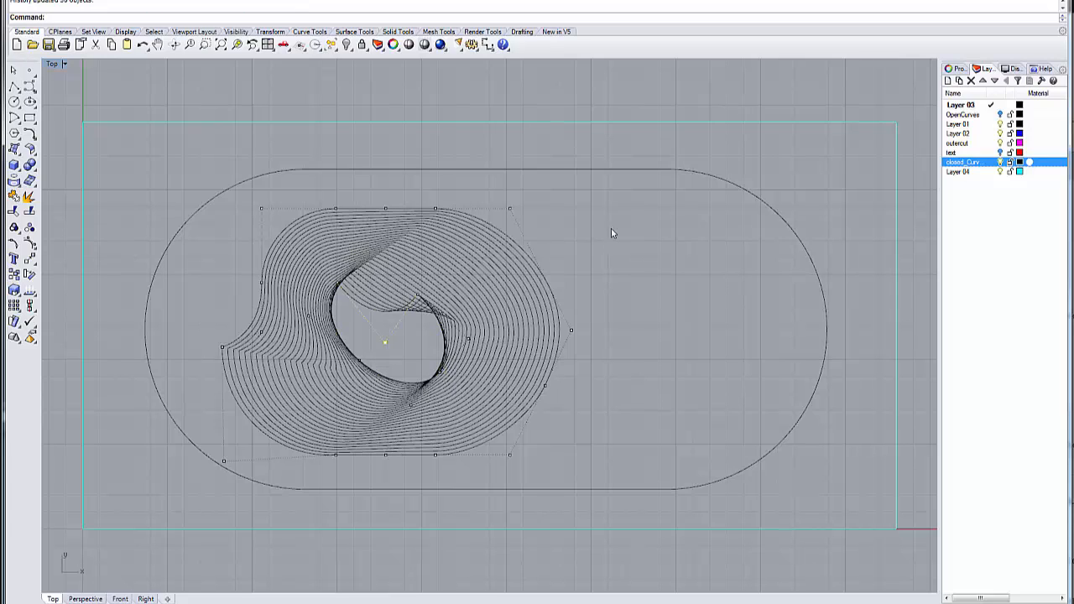
pyautogui.moveTo(610, 265)
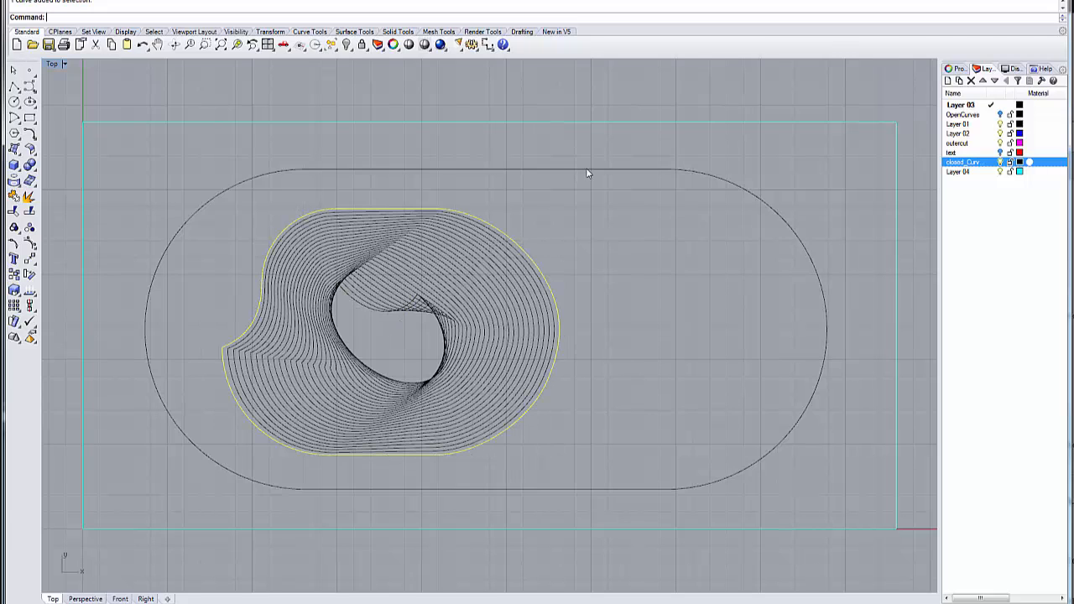
# Repeat TweenCurves between the twisted outline and outer capsule and accept the dense array
pyautogui.rightClick(588, 173)
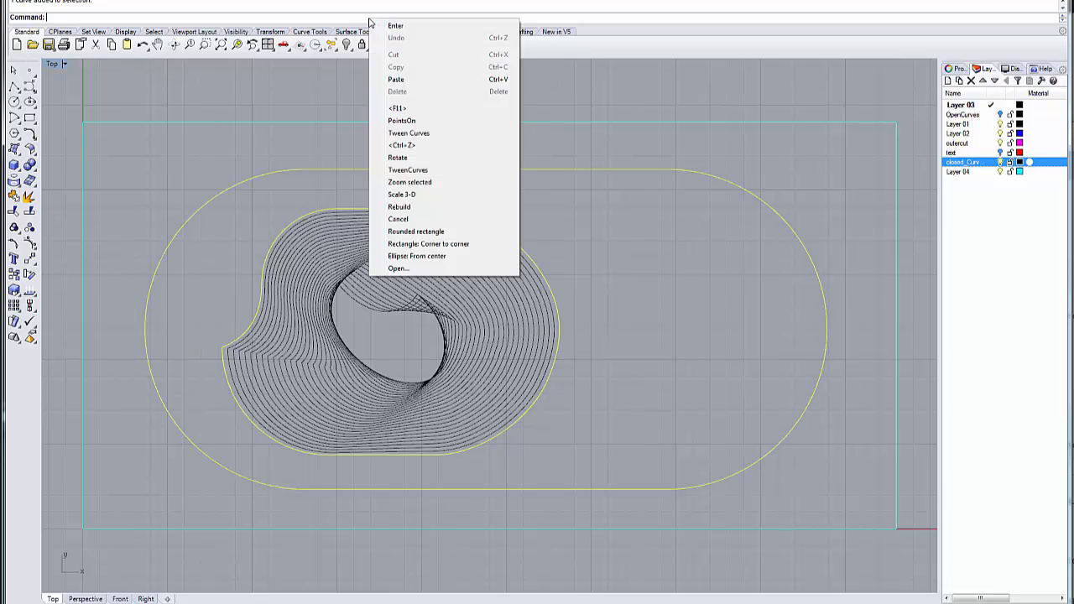
pyautogui.click(409, 170)
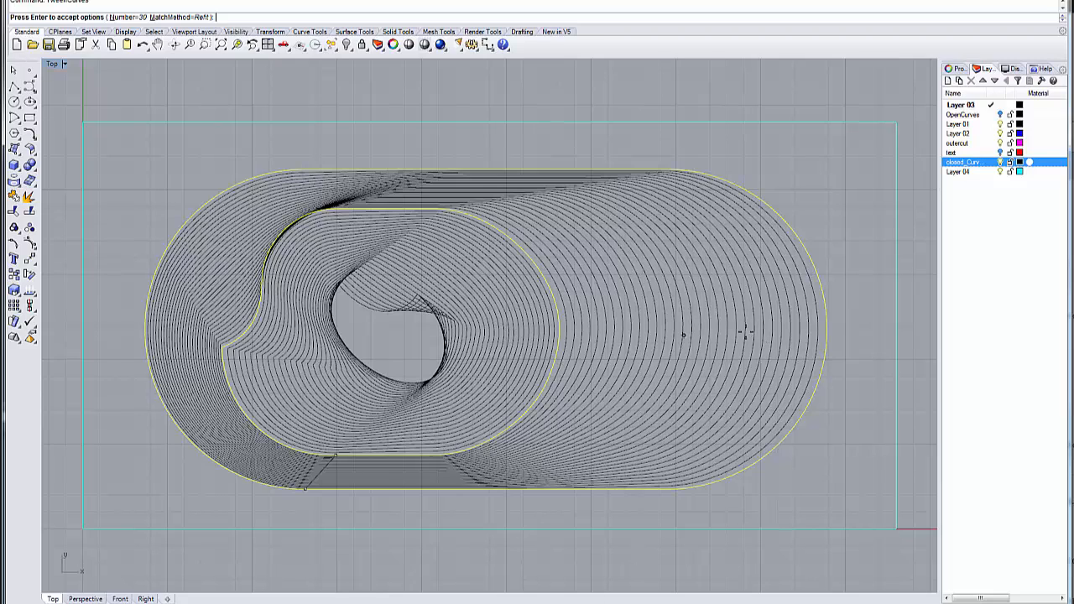
pyautogui.moveTo(826, 339)
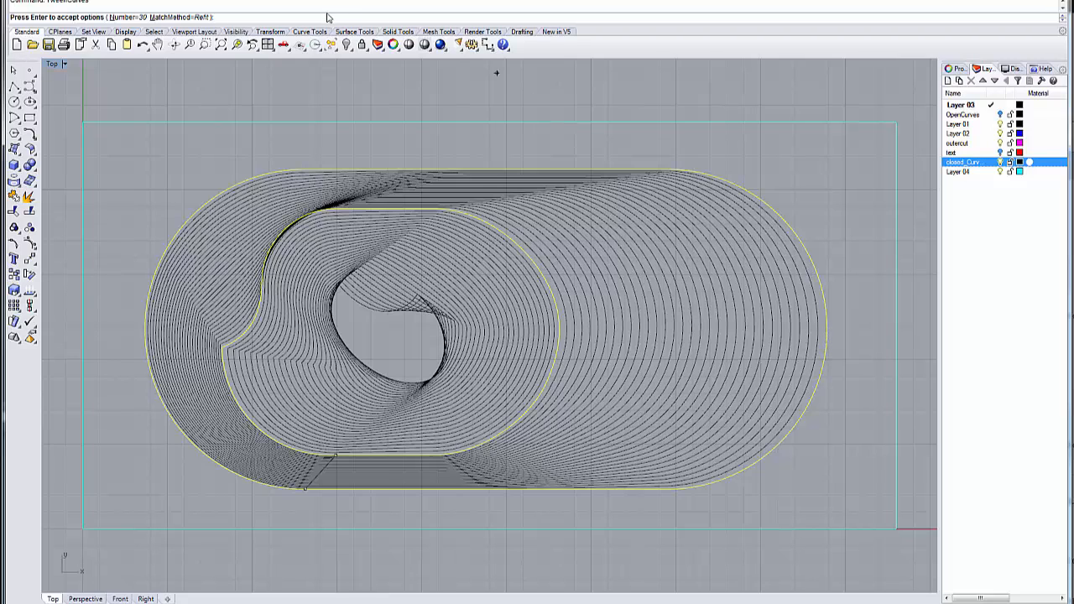
pyautogui.rightClick(328, 19)
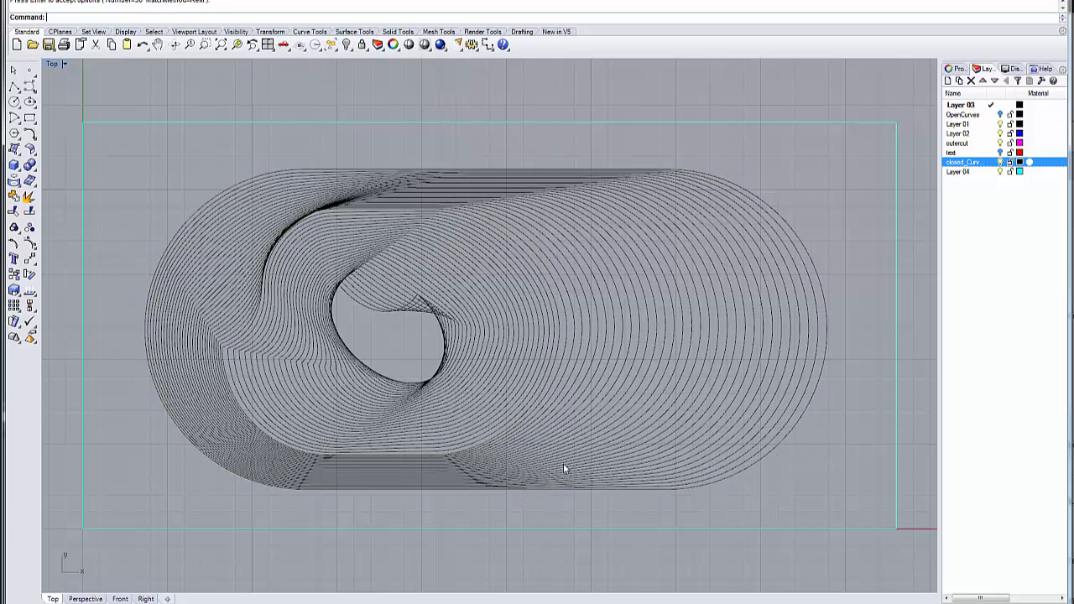
pyautogui.moveTo(520, 396)
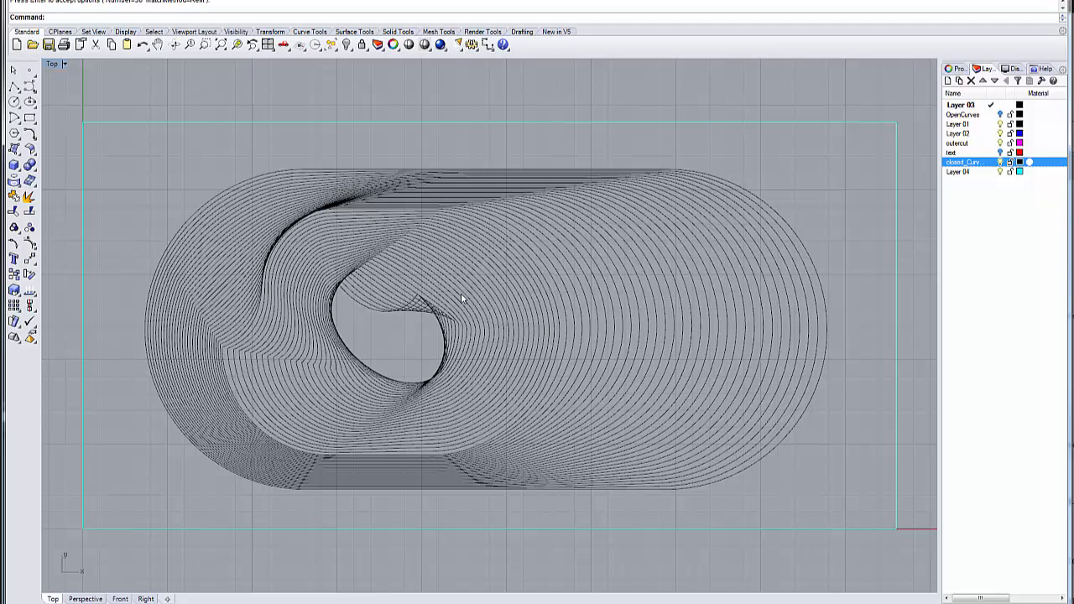
pyautogui.moveTo(485, 339)
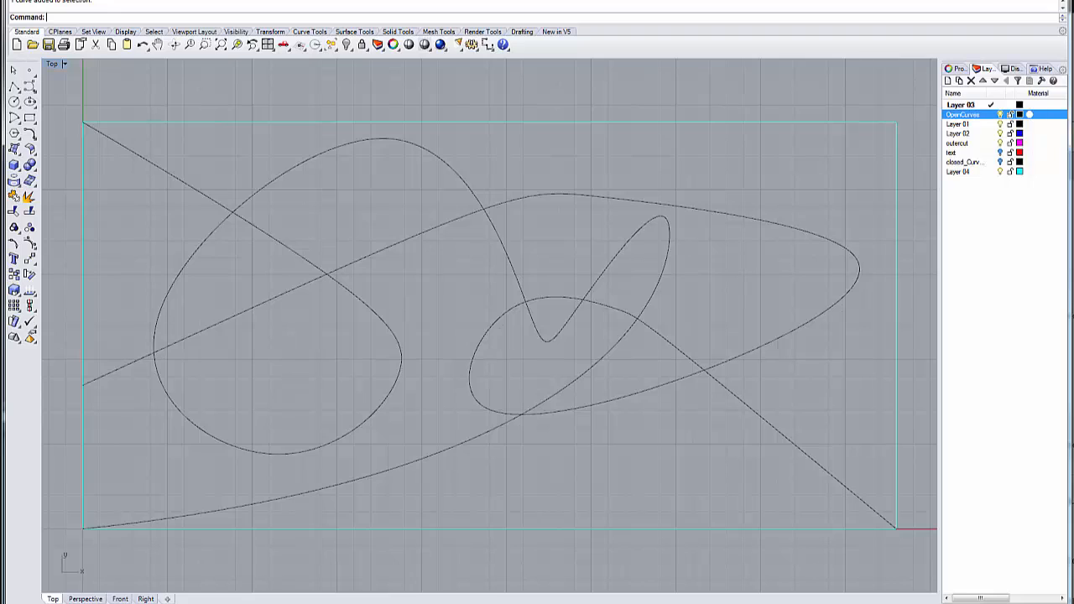
pyautogui.moveTo(114, 392)
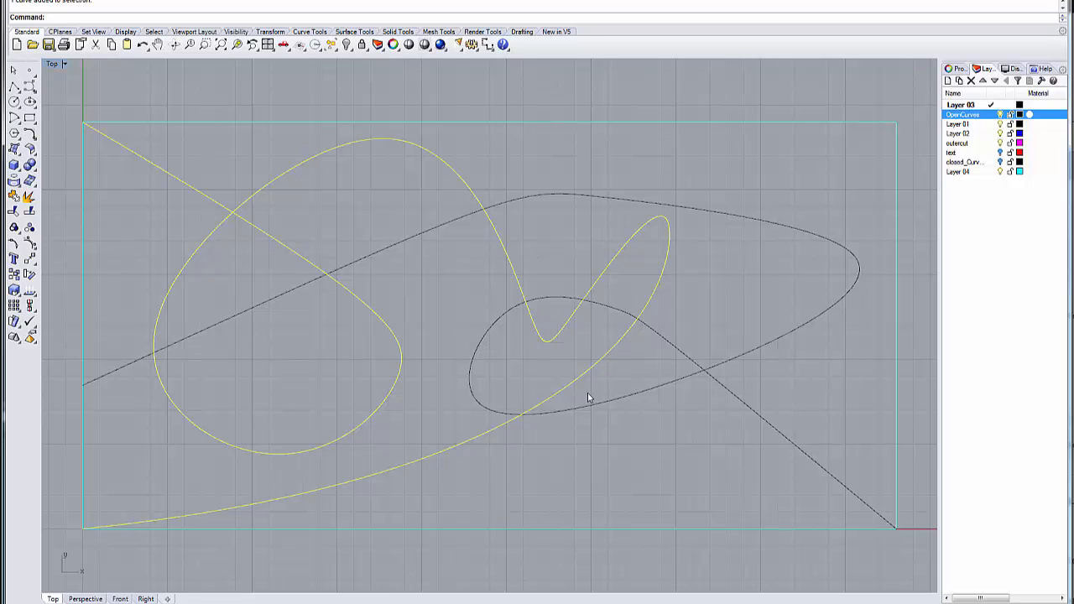
pyautogui.moveTo(491, 245)
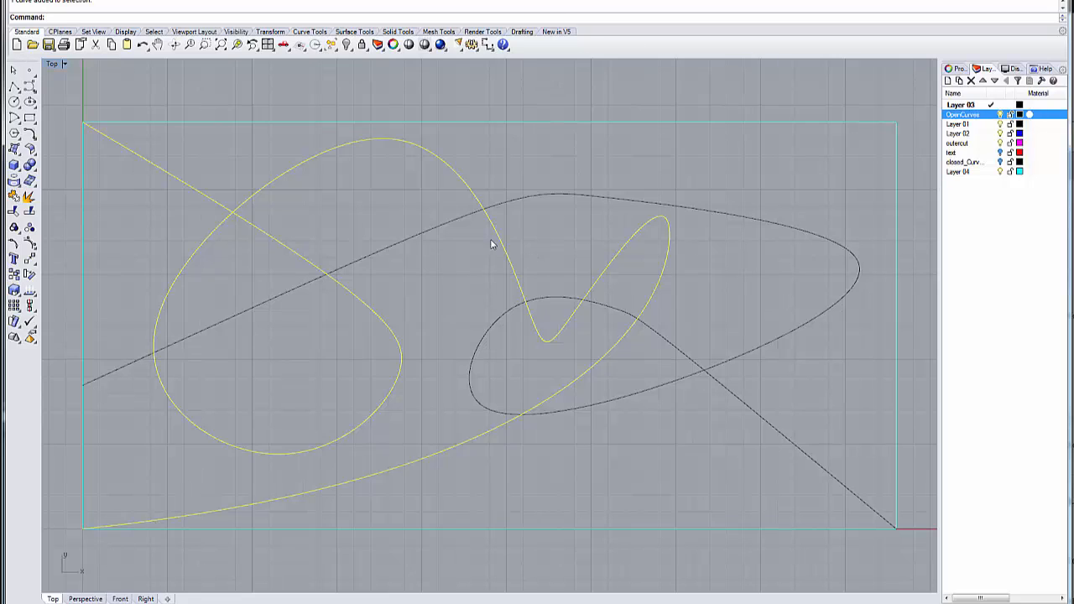
pyautogui.moveTo(118, 375)
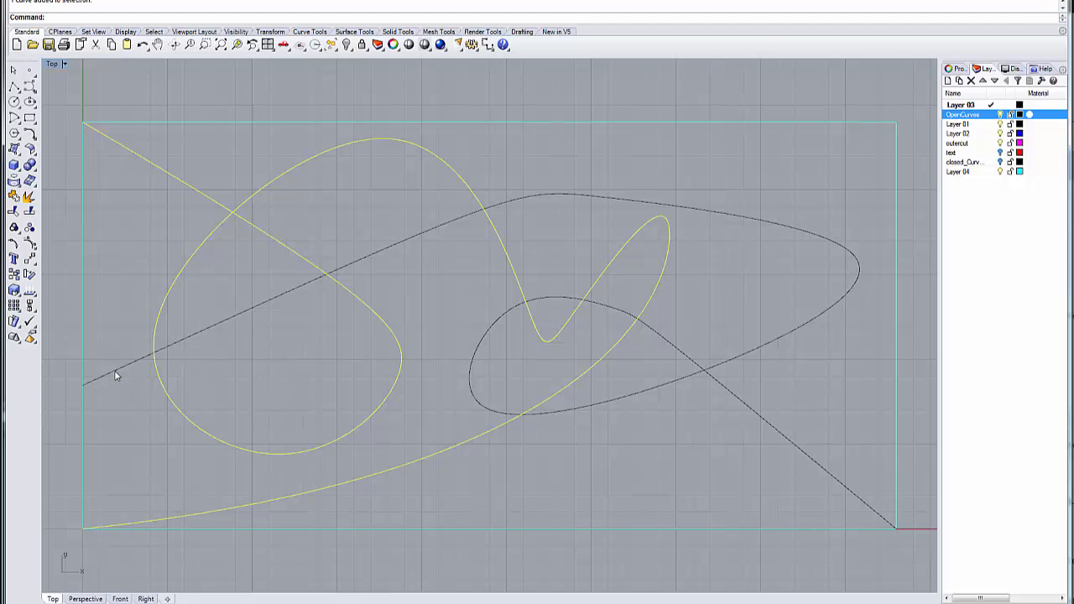
# Repeat TweenCurves on the looping closed and long open curves, reversing one curve's direction
pyautogui.rightClick(117, 376)
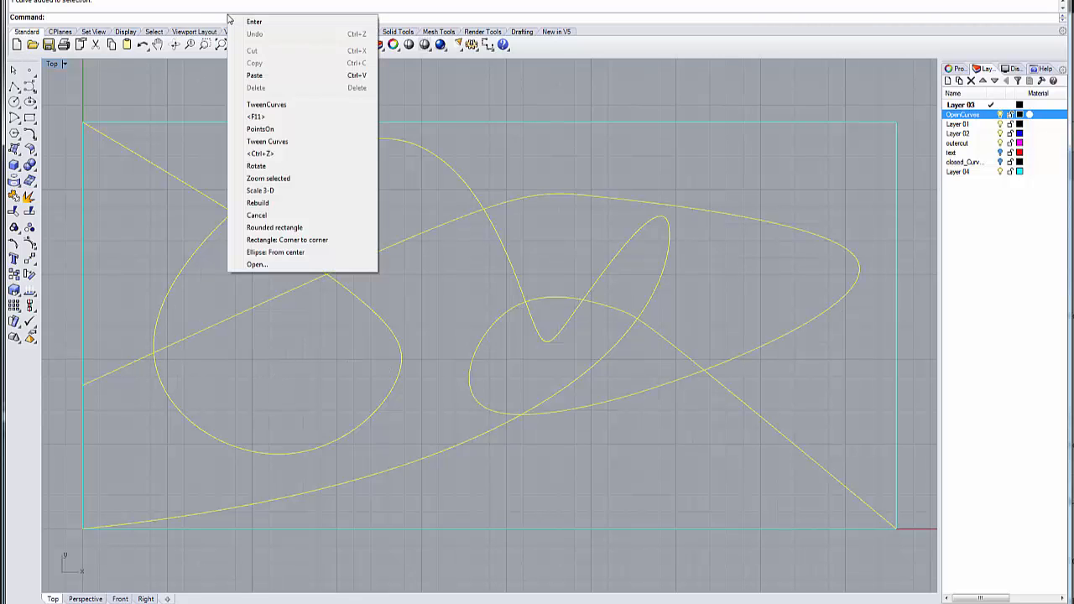
pyautogui.click(267, 104)
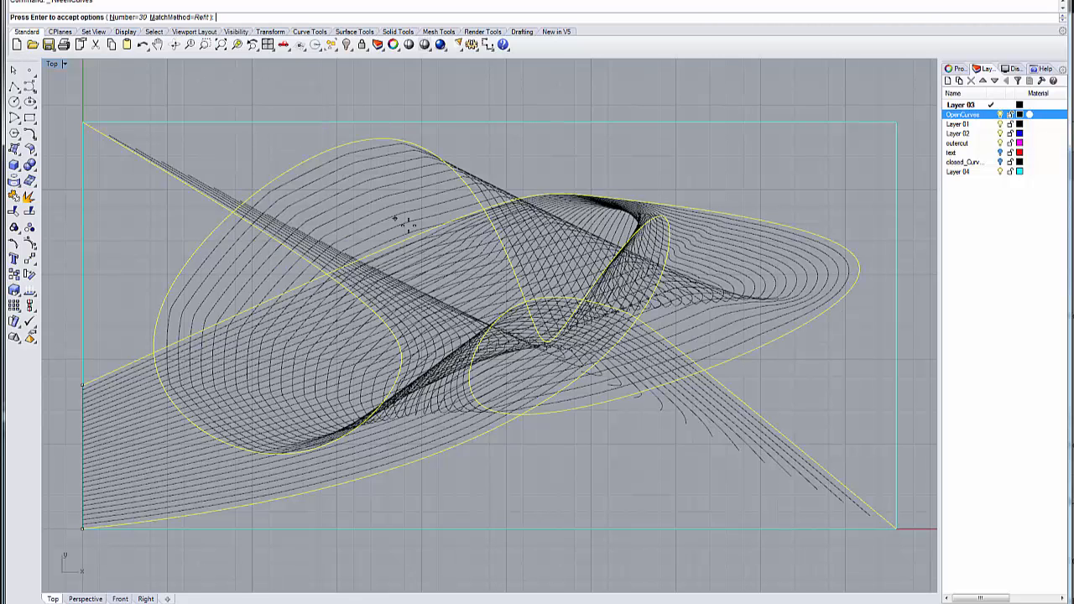
pyautogui.moveTo(682, 198)
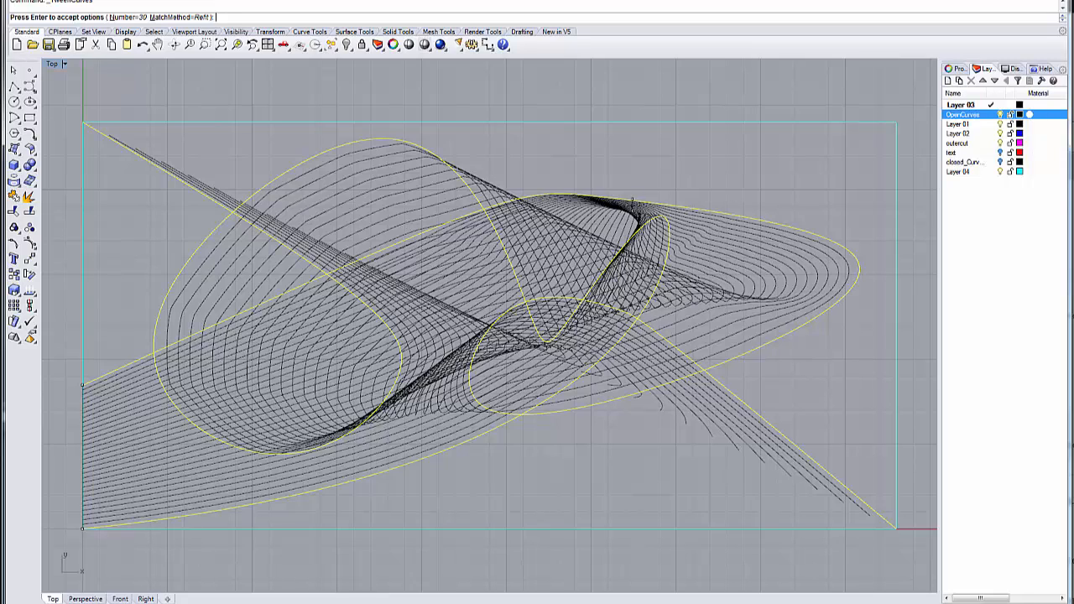
pyautogui.moveTo(401, 453)
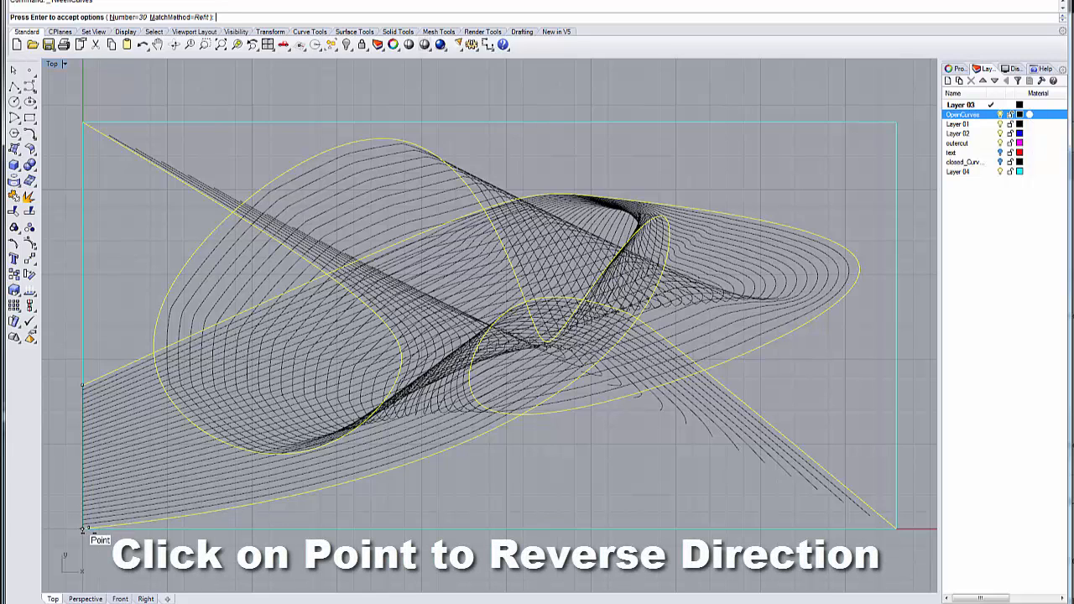
pyautogui.click(84, 527)
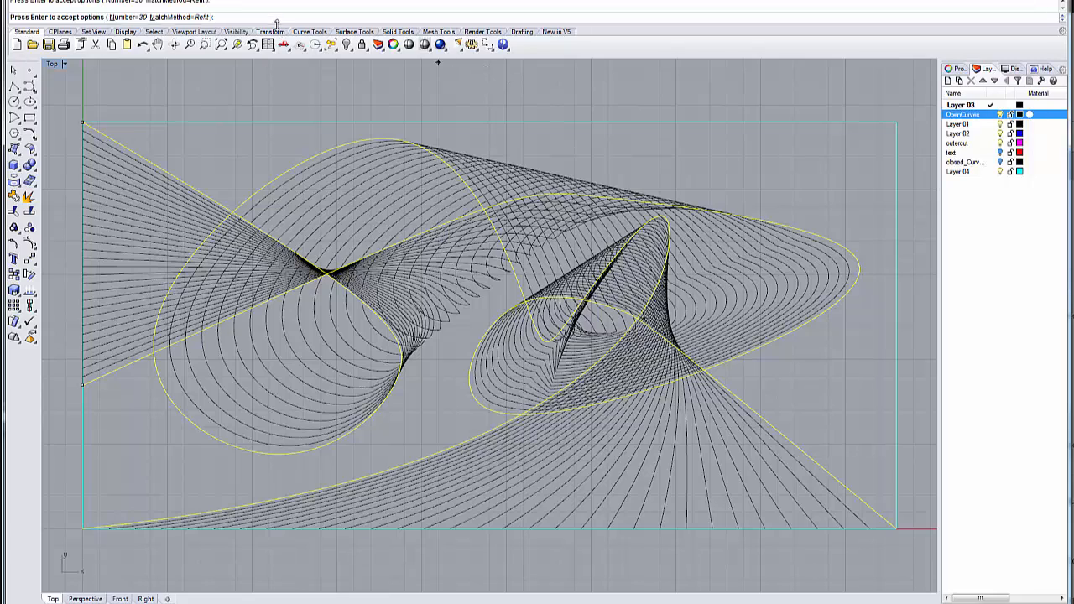
pyautogui.moveTo(515, 121)
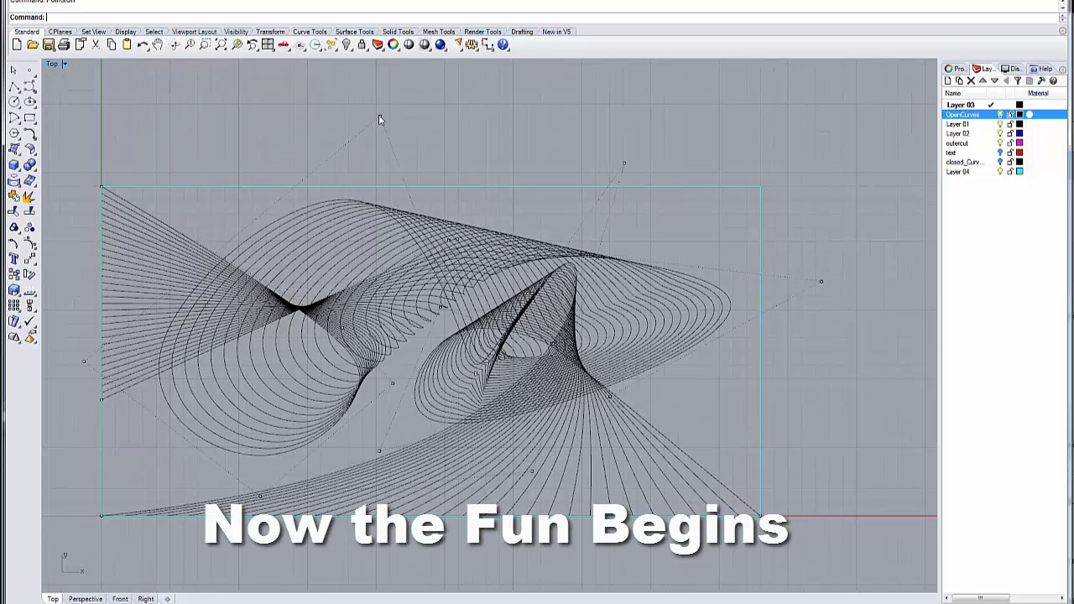
# Drag source-curve control points so the tween fan sweeps into a twisted, swirling form
pyautogui.click(379, 118)
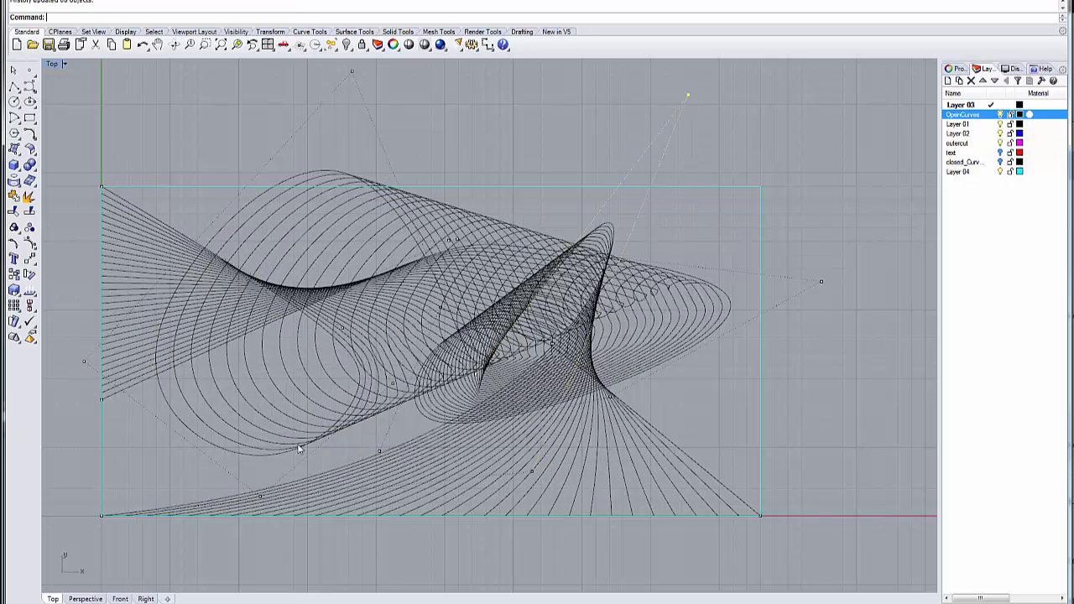
pyautogui.click(299, 450)
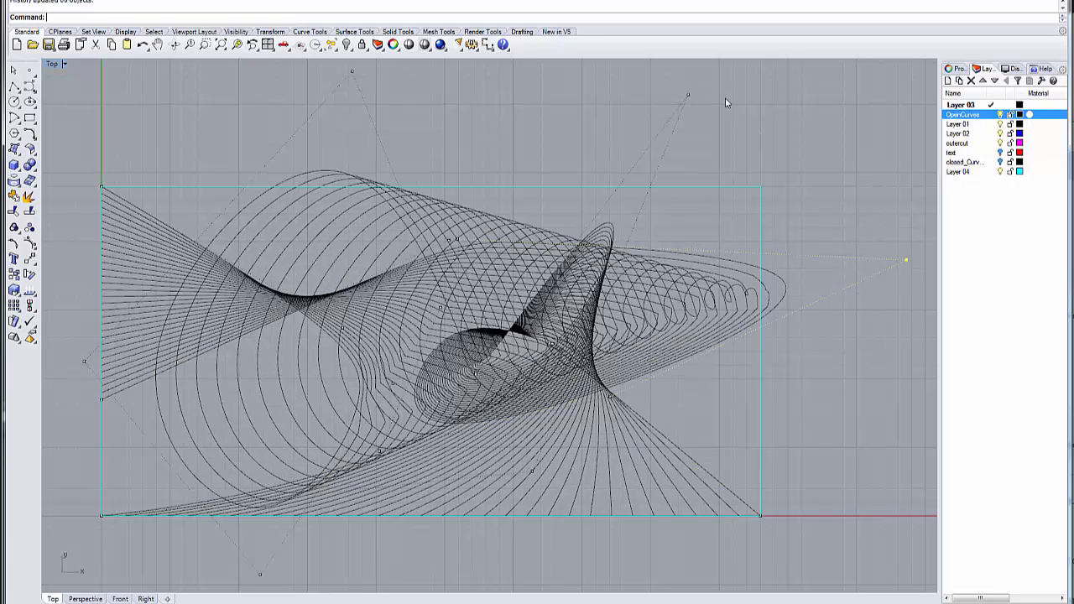
pyautogui.moveTo(738, 176)
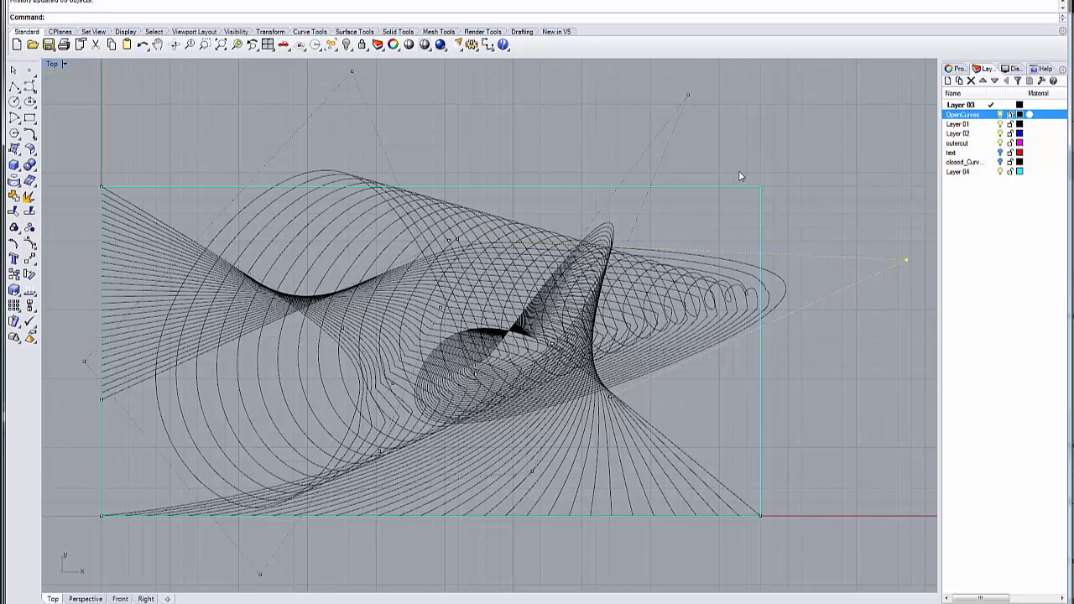
pyautogui.moveTo(121, 191)
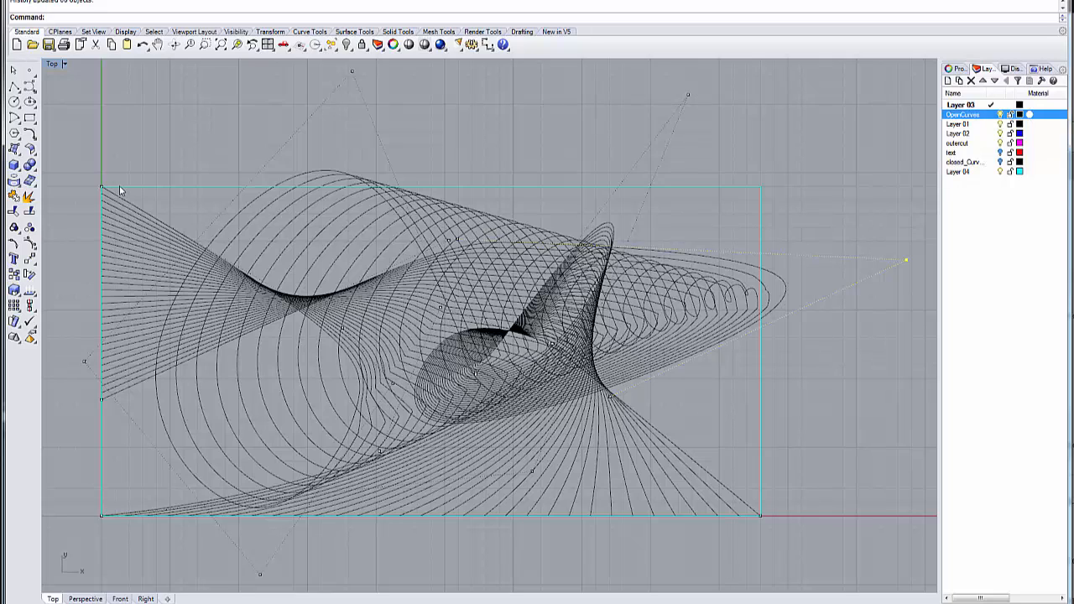
pyautogui.moveTo(745, 404)
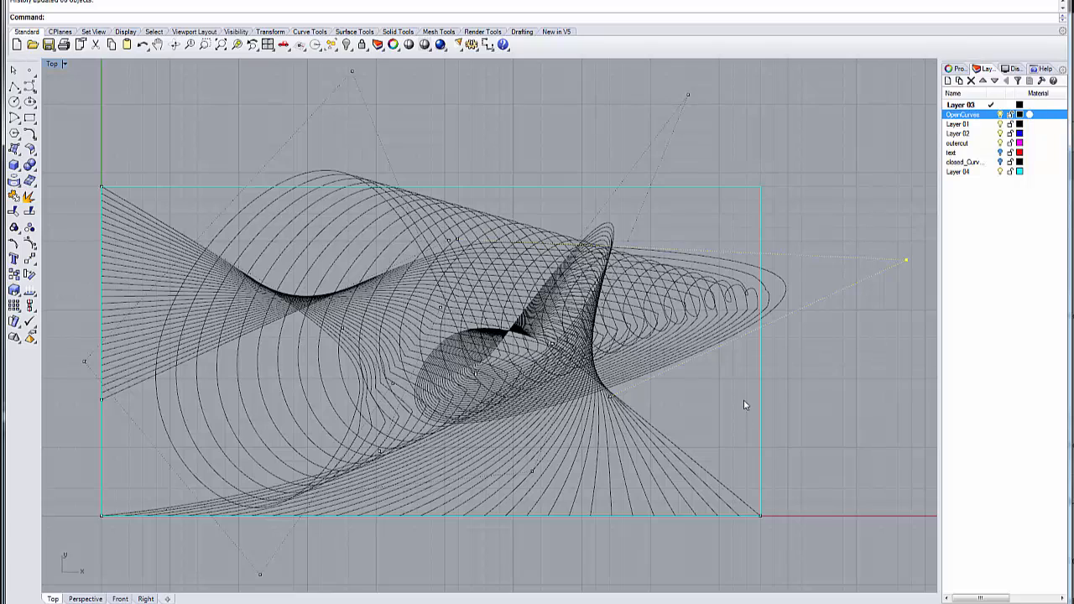
pyautogui.moveTo(94, 453)
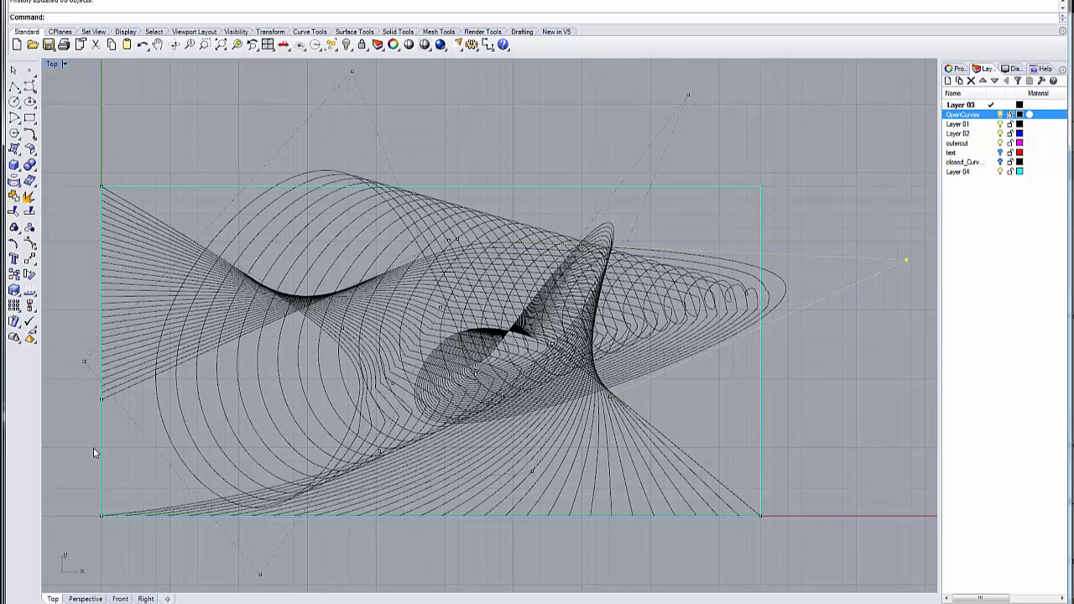
pyautogui.moveTo(101, 215)
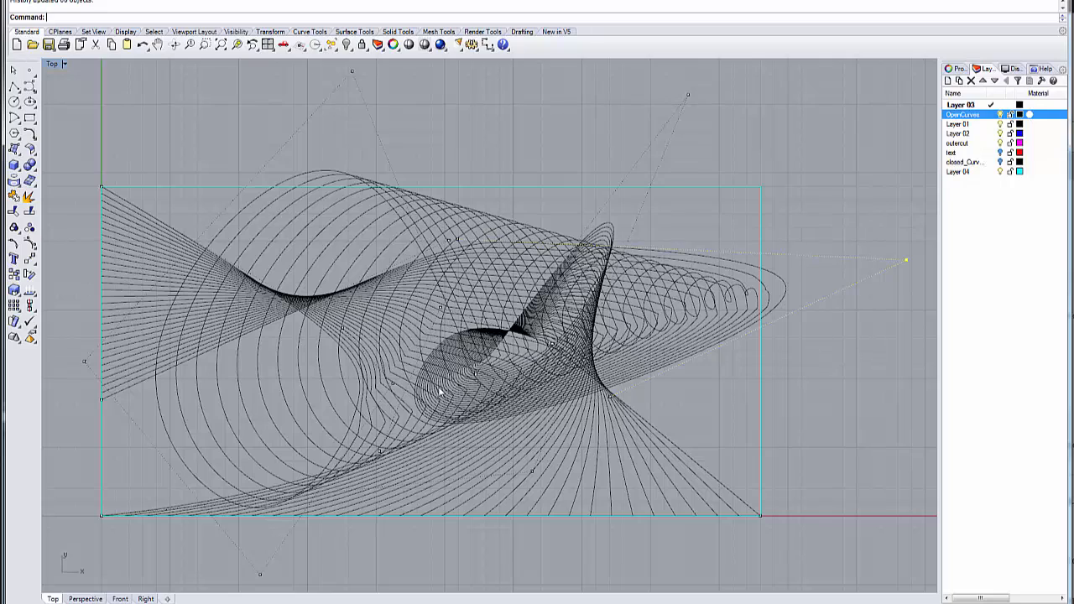
pyautogui.moveTo(229, 455)
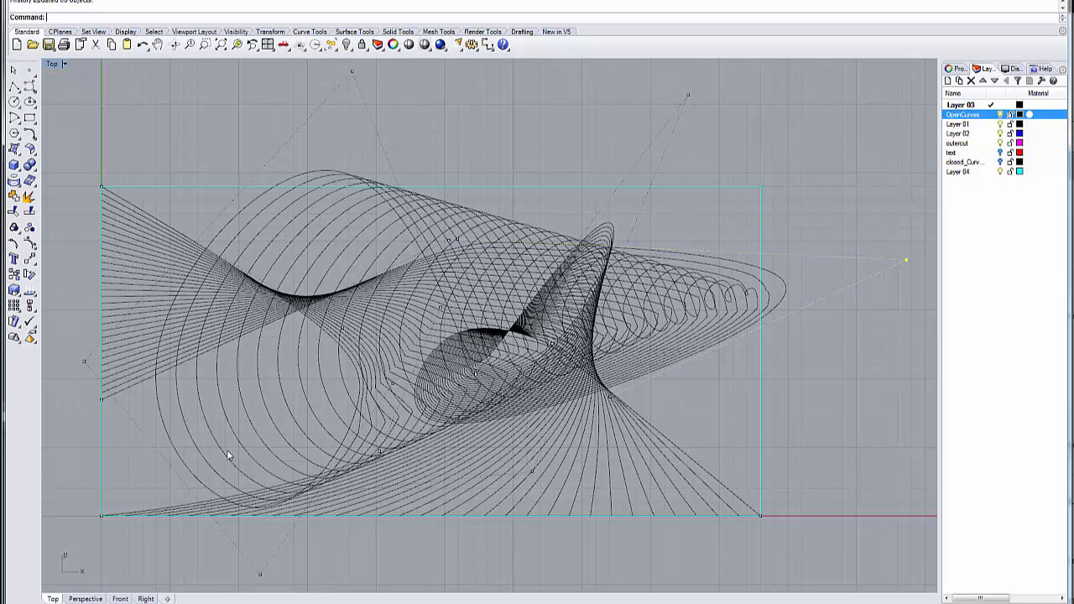
pyautogui.moveTo(352, 338)
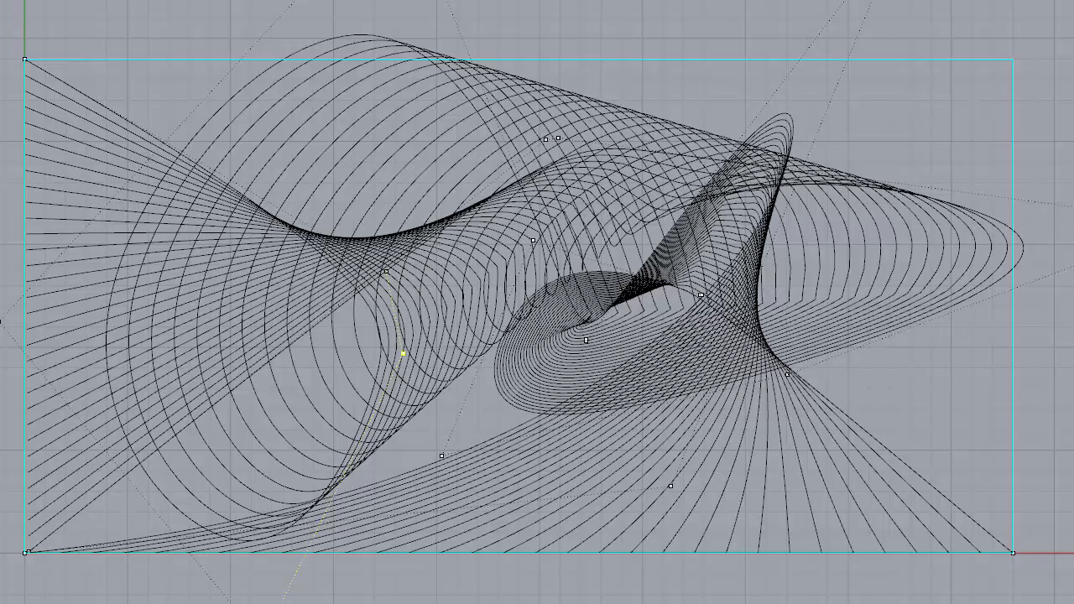
pyautogui.moveTo(440, 460)
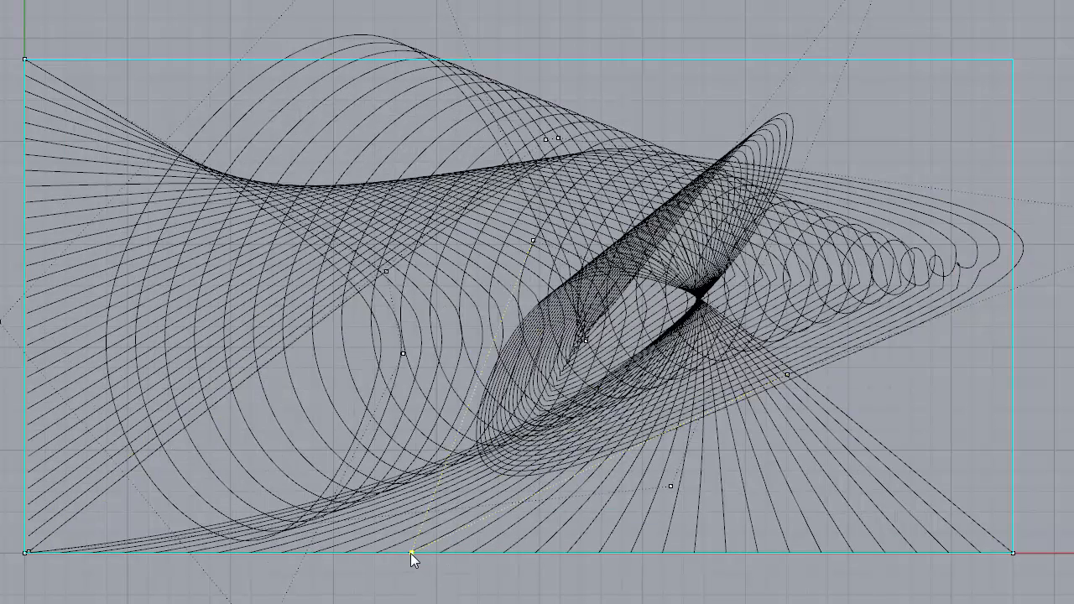
pyautogui.moveTo(540, 151)
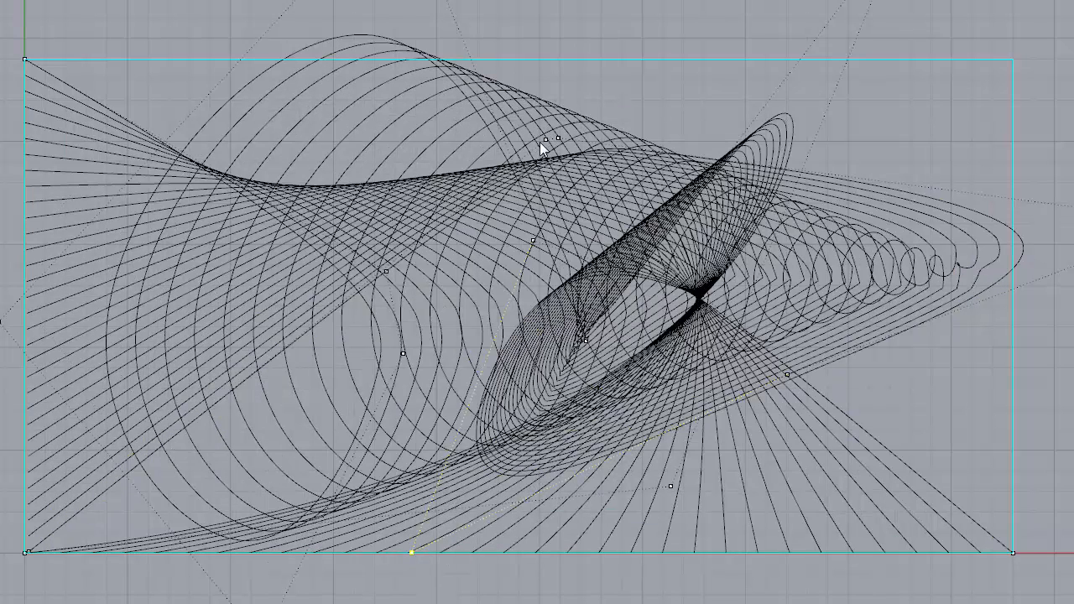